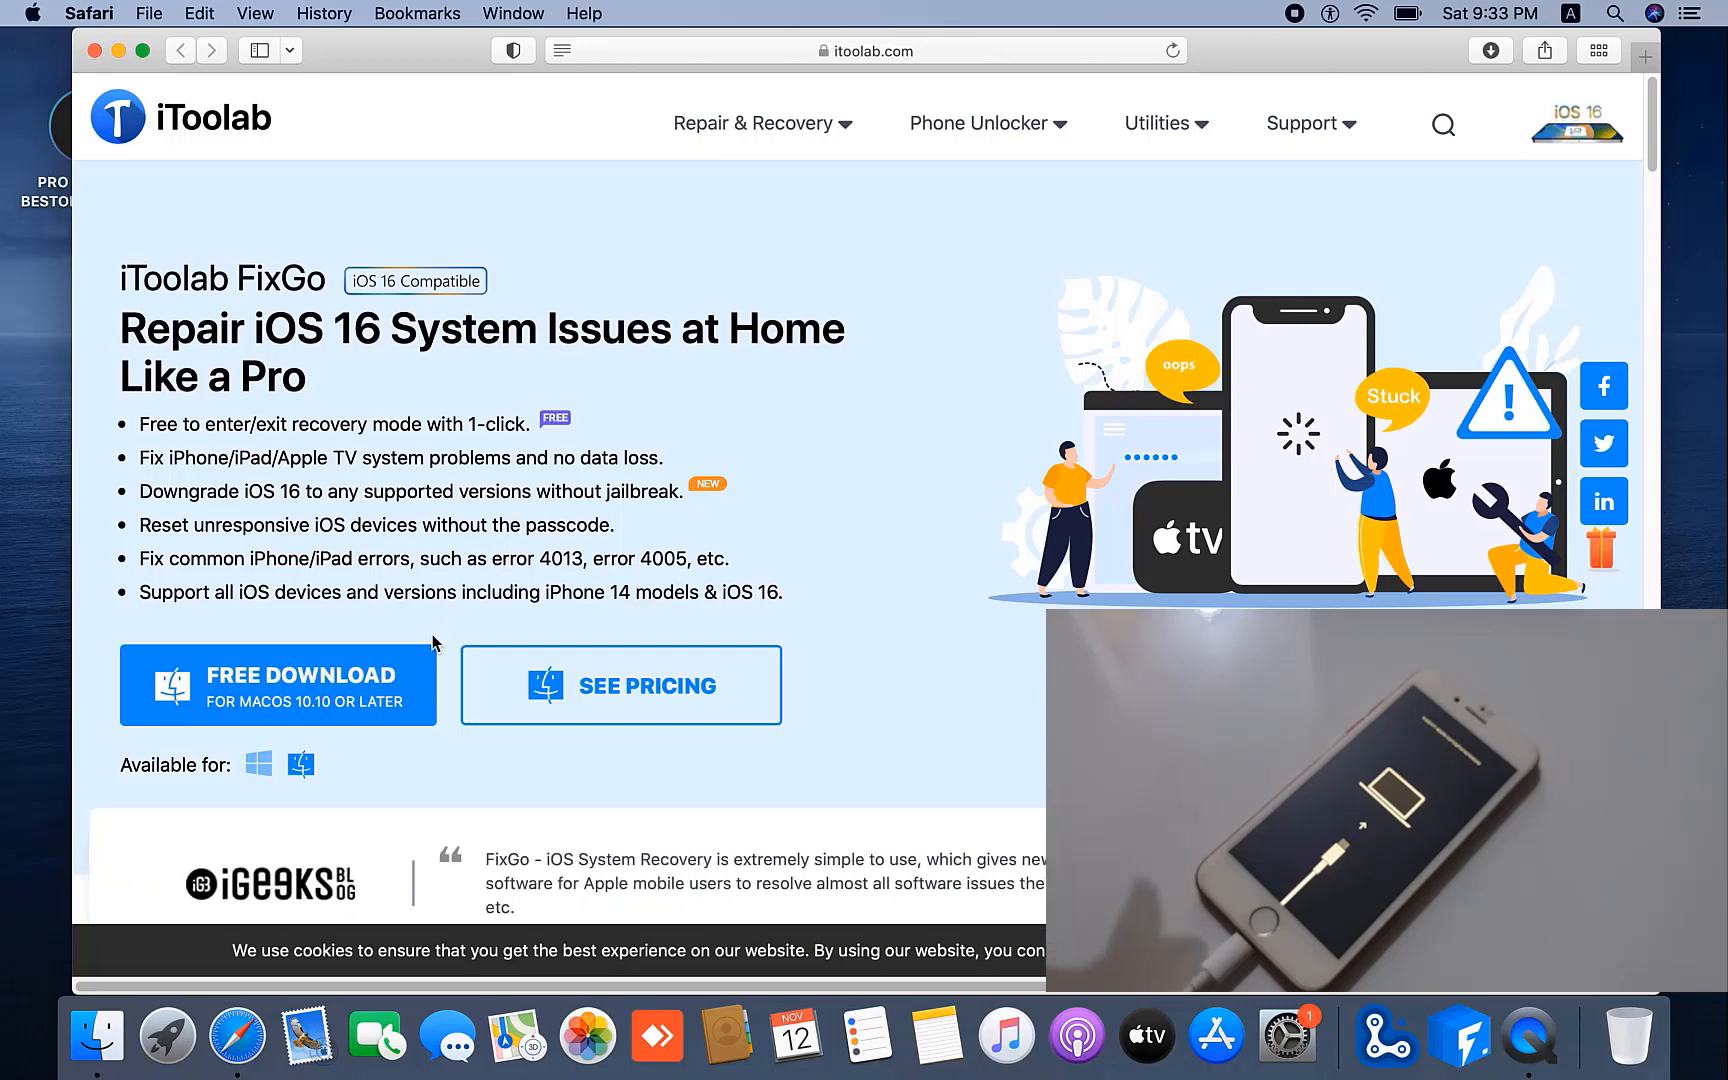
{"action": "mouse_move", "coordinate": [312, 692]}
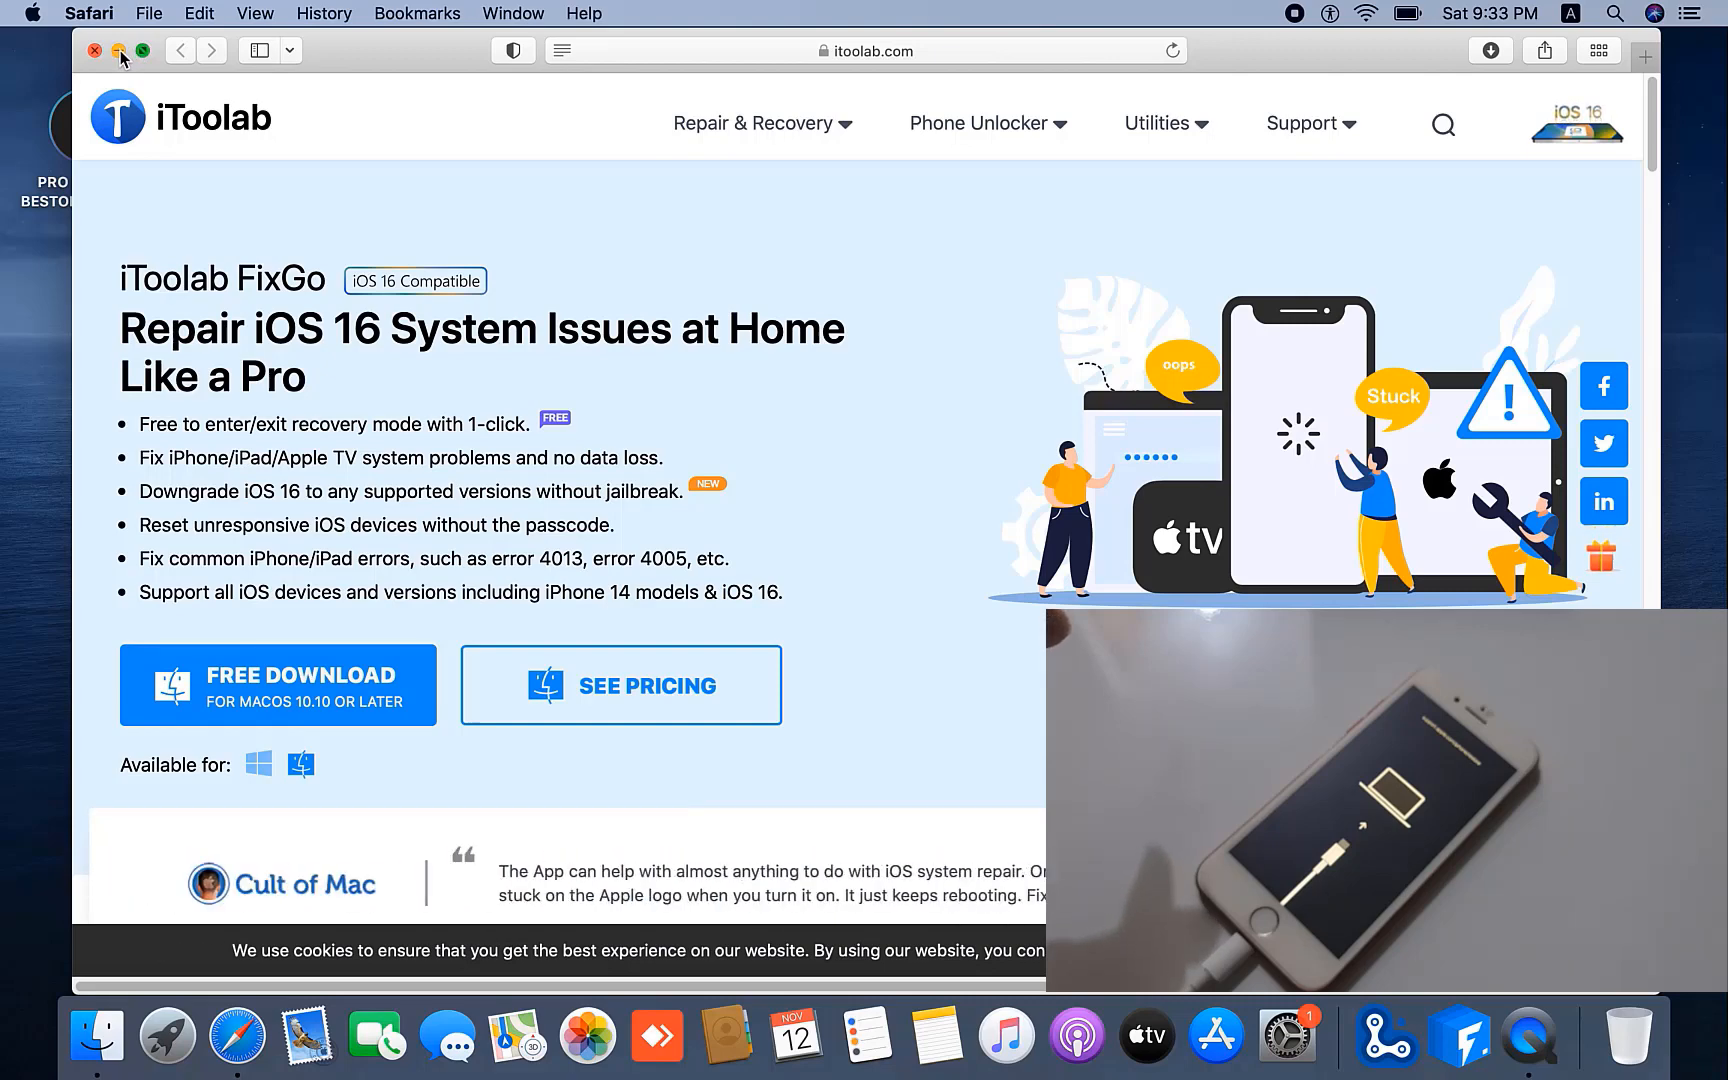
Minimize the Safari window showing the iToolab FixGo page to reveal the desktop.
{"action": "left_click", "coordinate": [96, 50]}
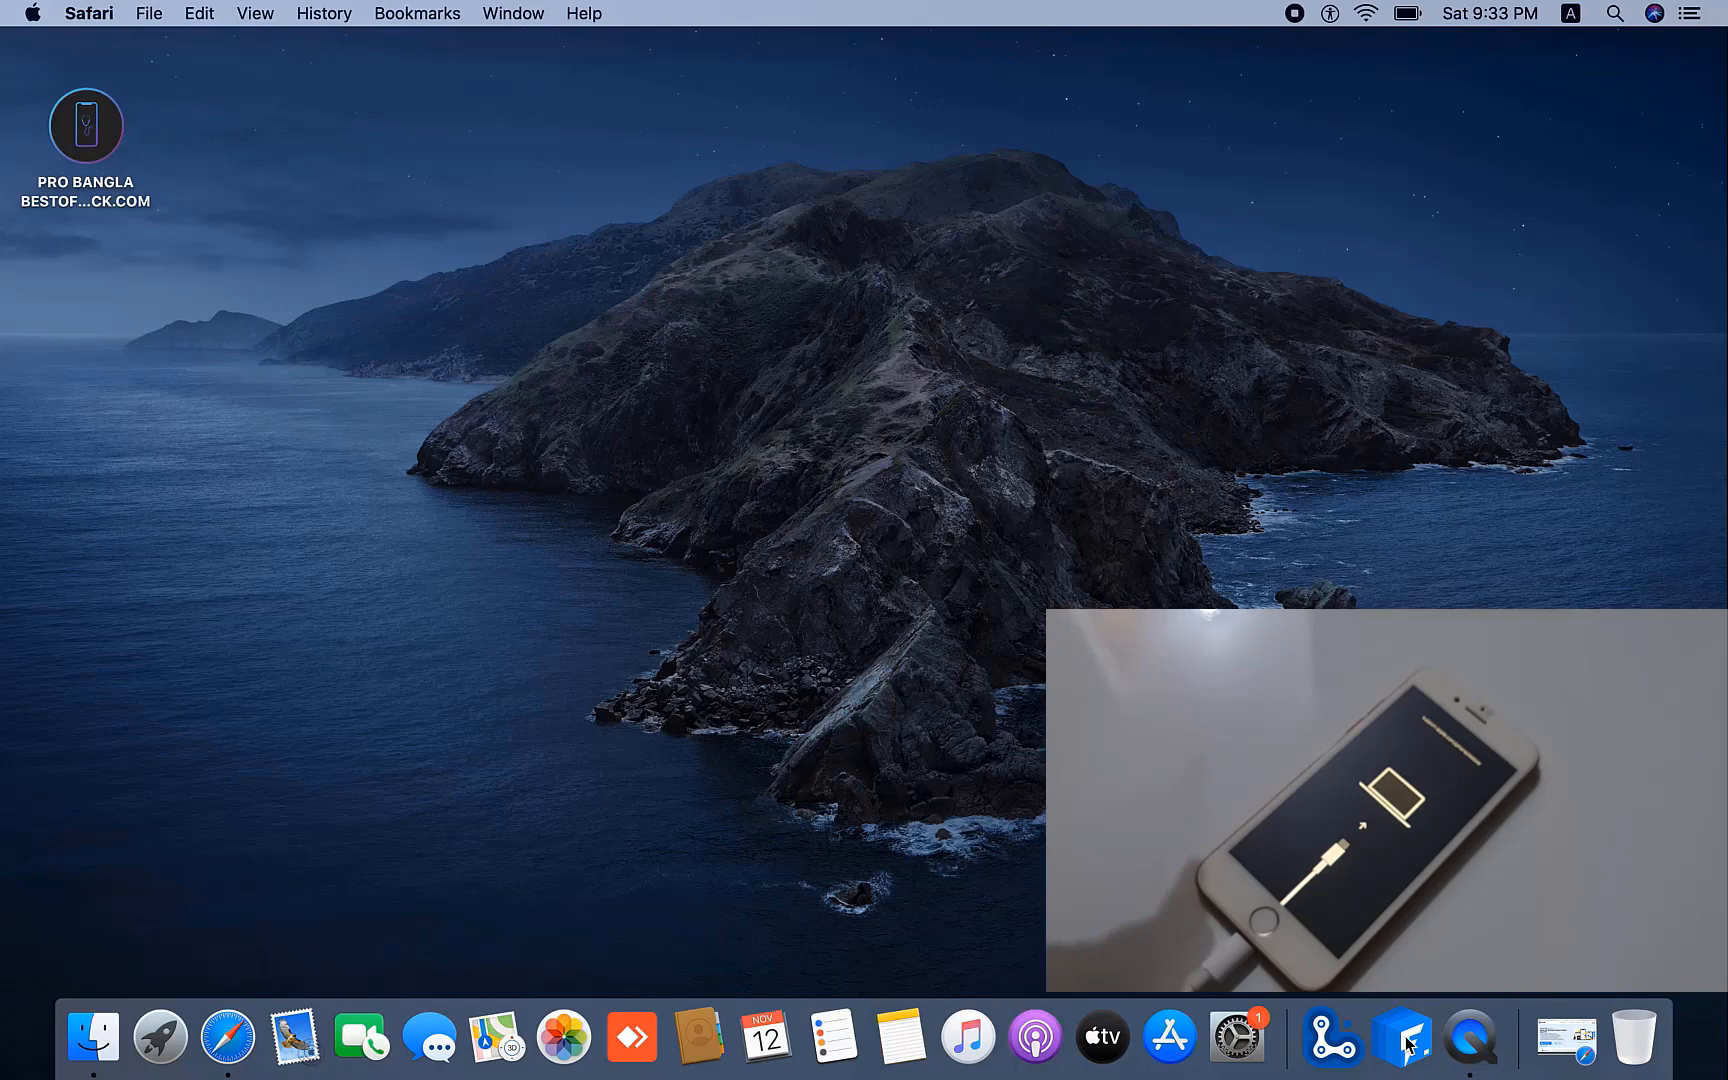
Launch FixGo from the Dock and begin the Advanced Mode repair for the iPhone 7.
{"action": "left_click", "coordinate": [1402, 1036]}
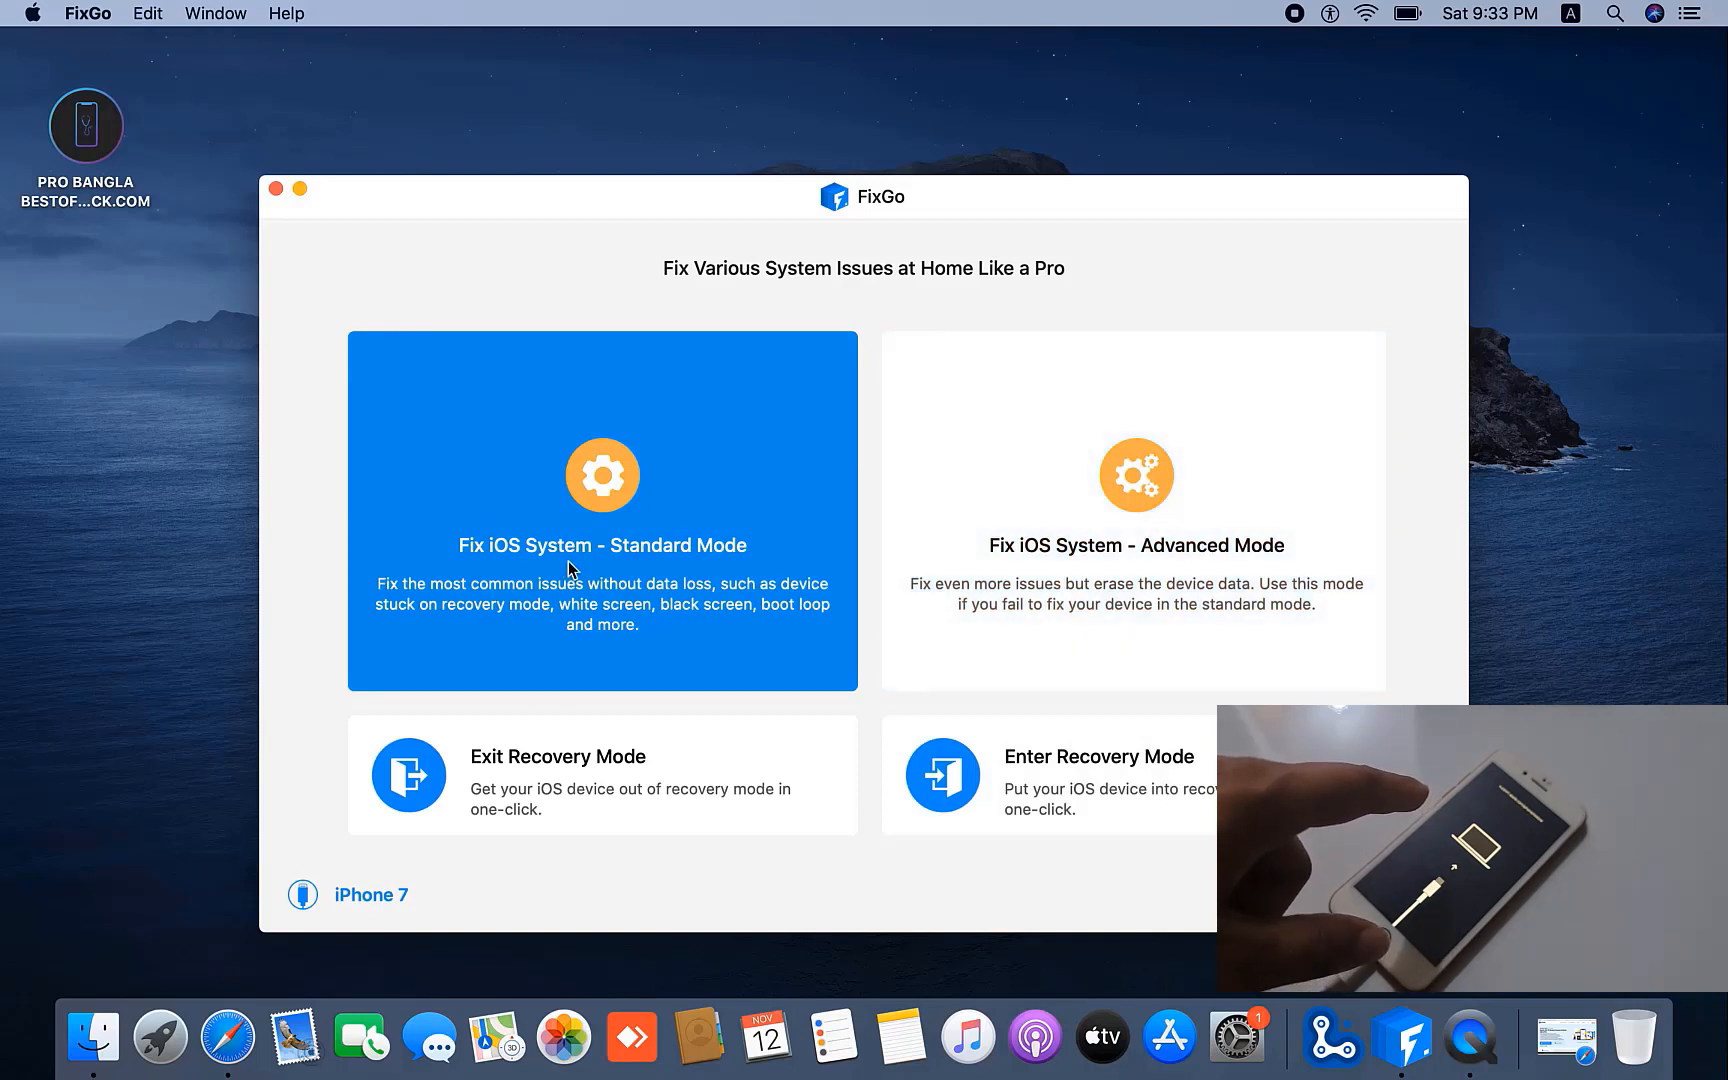
{"action": "mouse_move", "coordinate": [992, 580]}
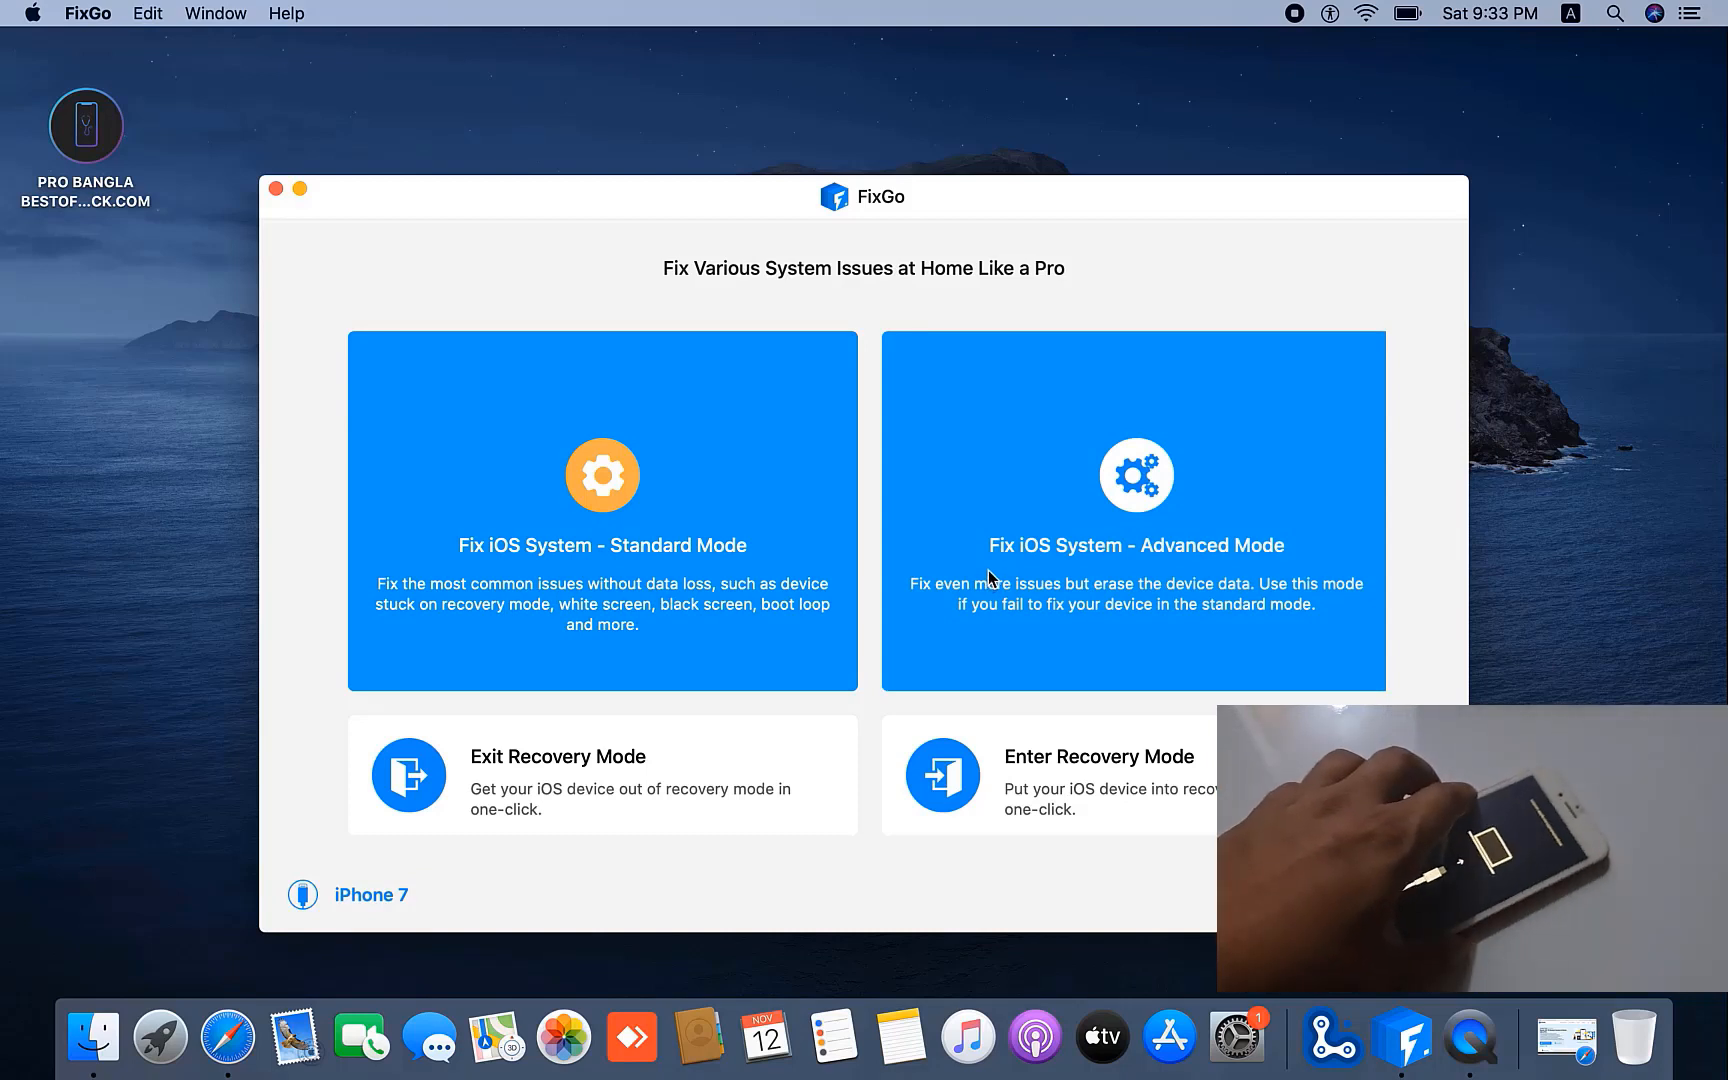
{"action": "mouse_move", "coordinate": [1016, 568]}
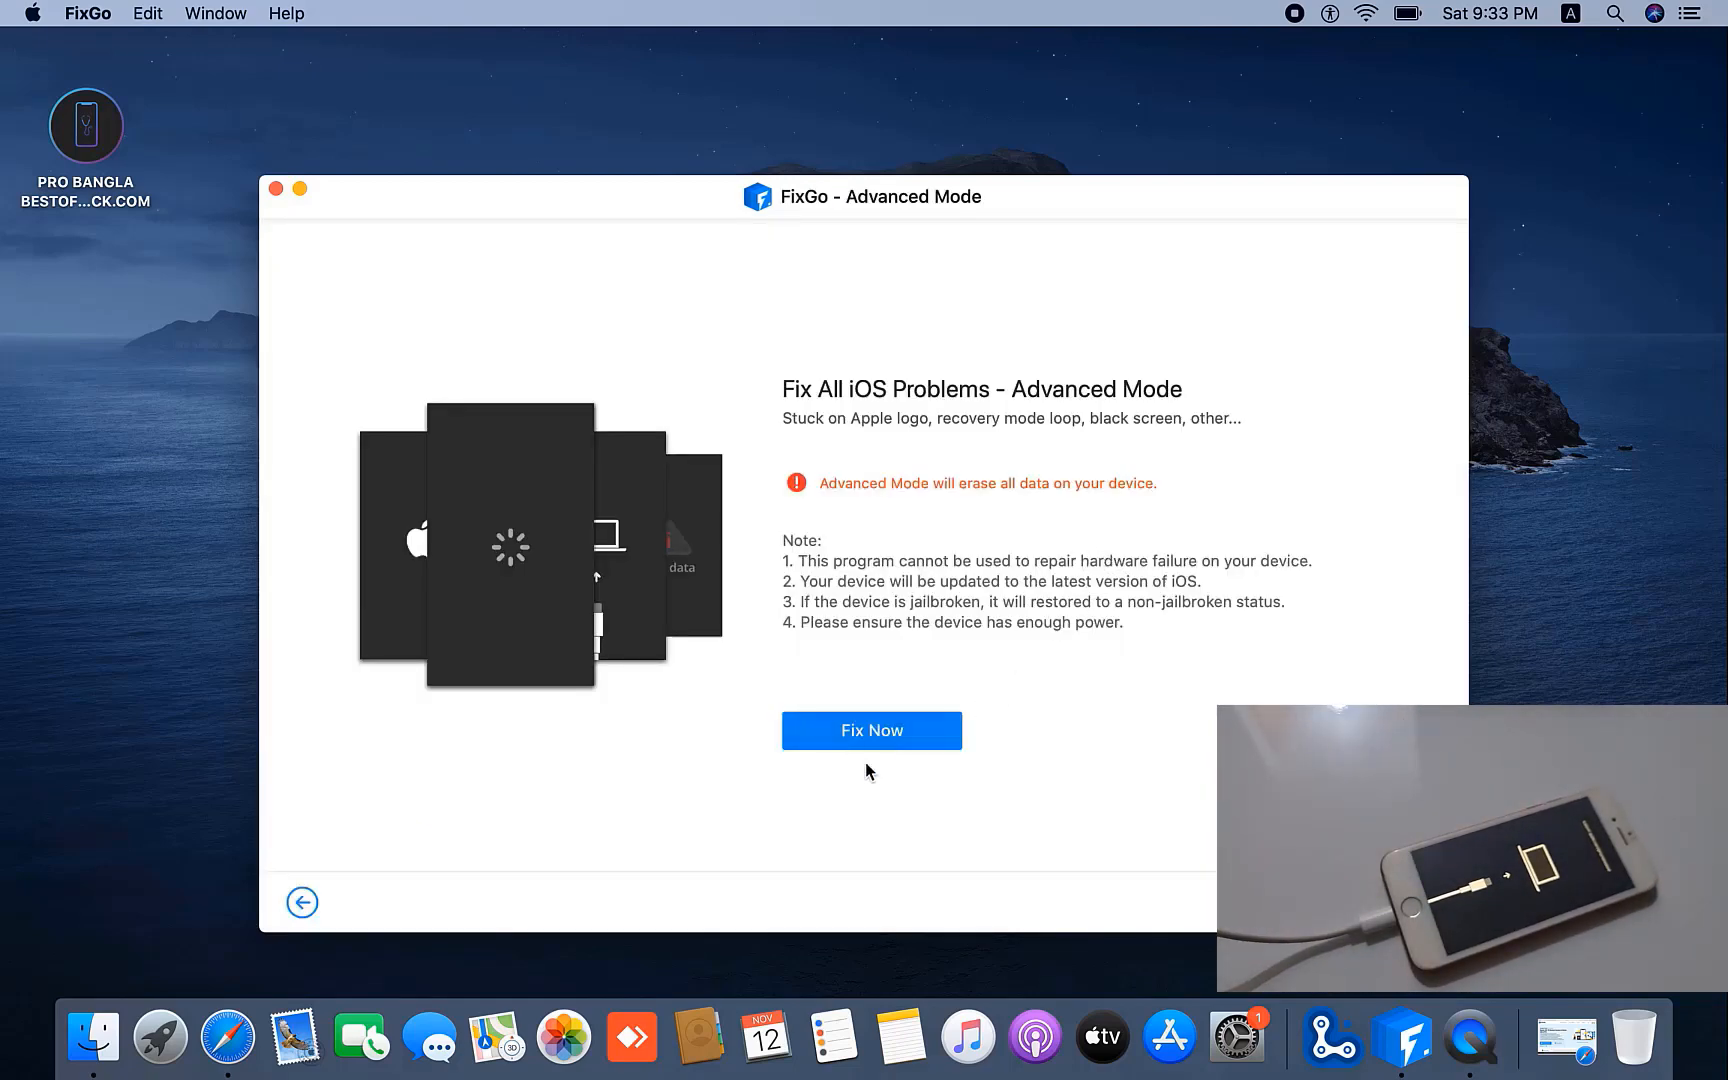
{"action": "left_click", "coordinate": [872, 730]}
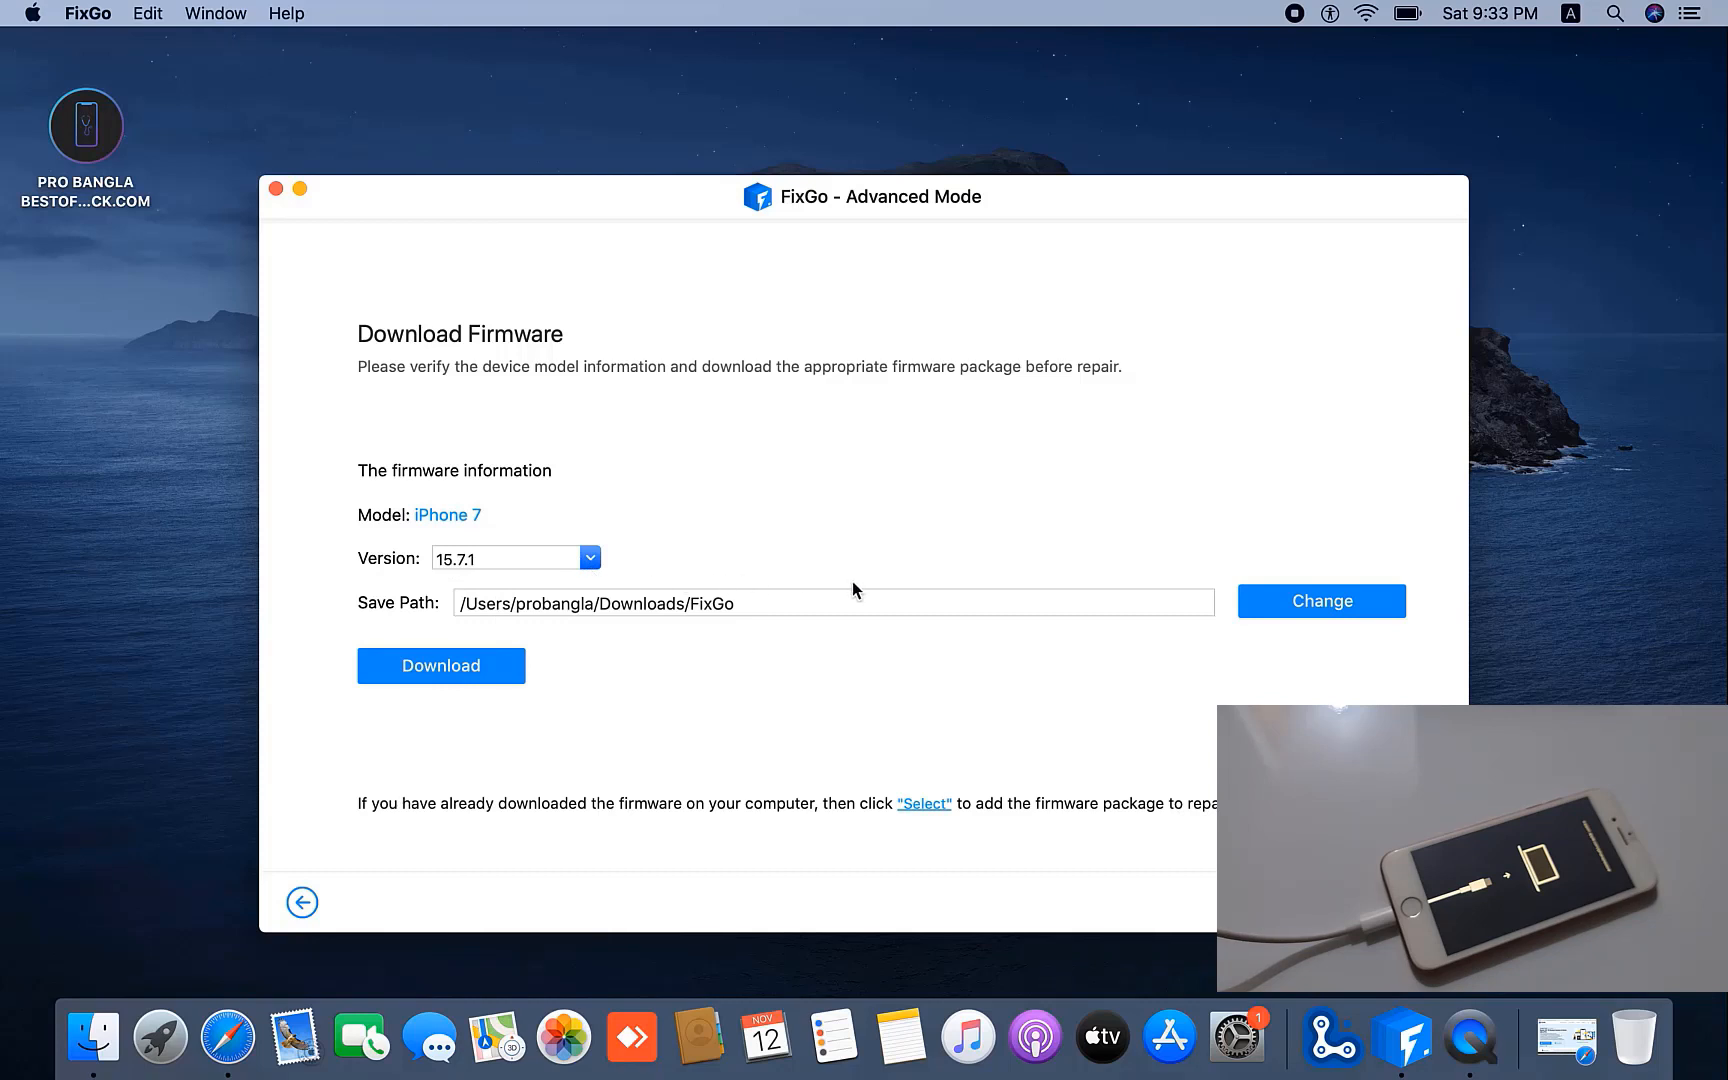
{"action": "mouse_move", "coordinate": [596, 648]}
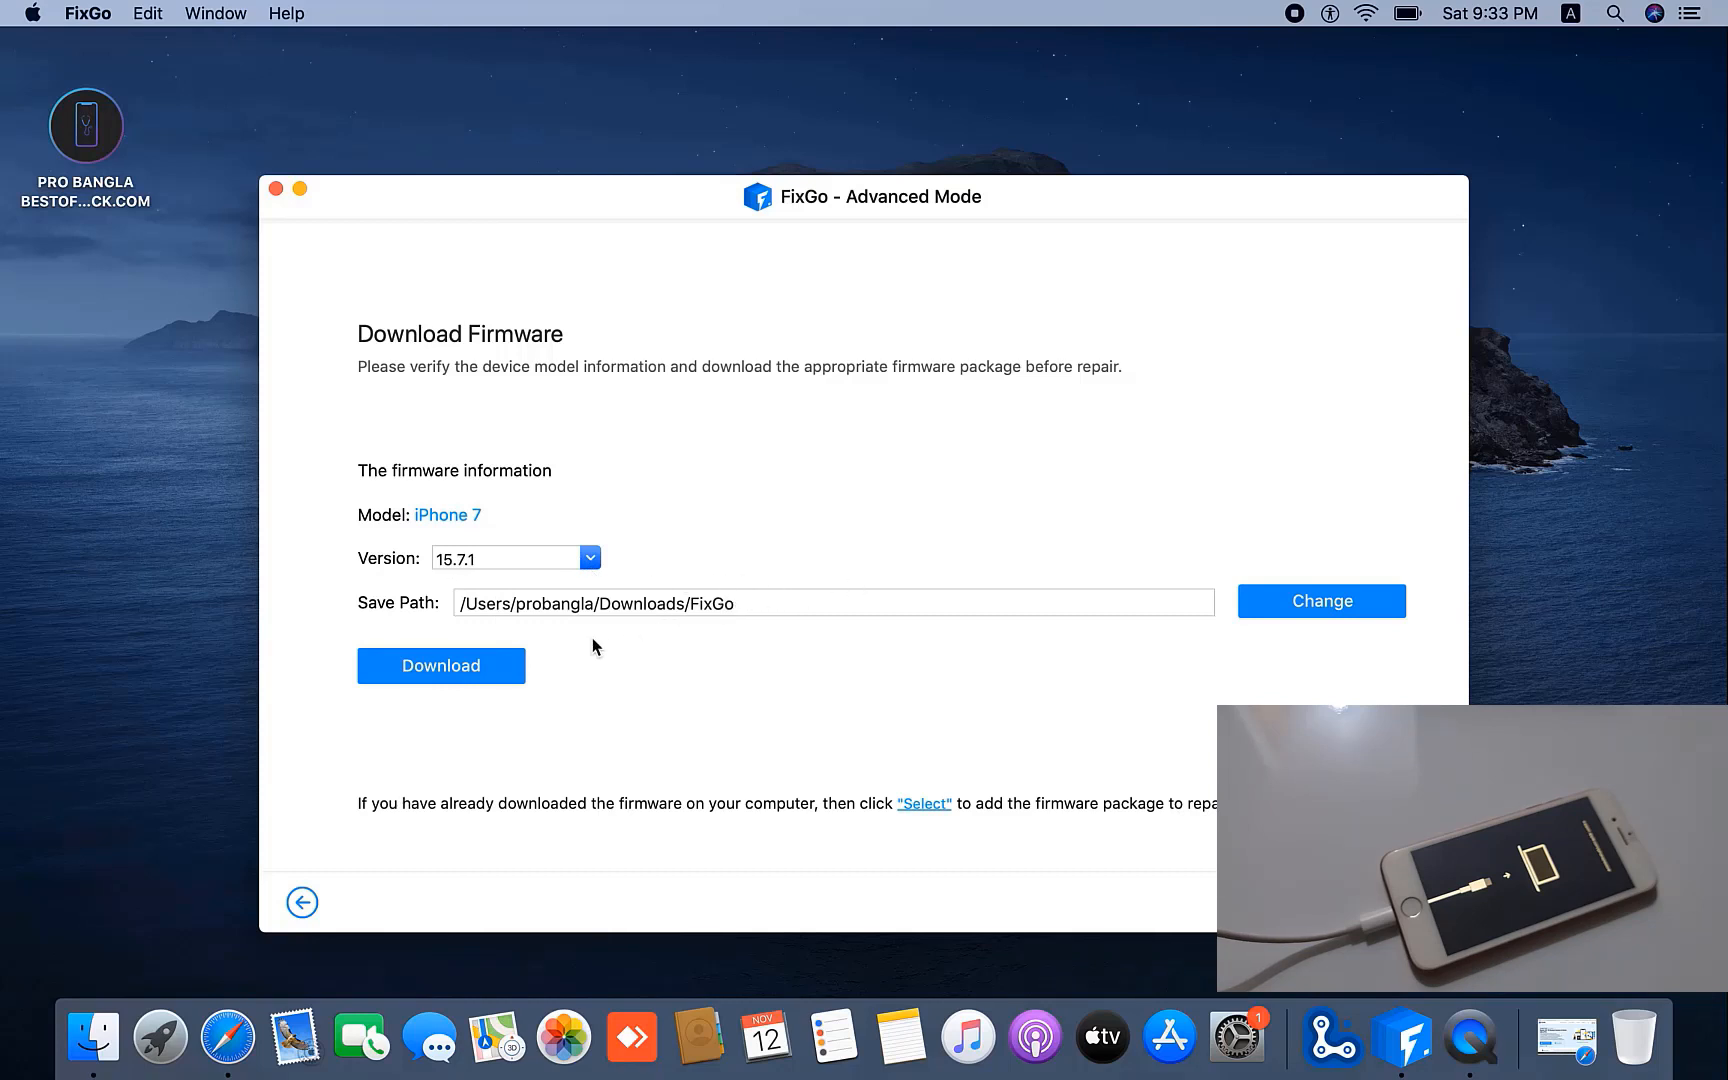
Download the iOS 15.7.1 firmware package for the iPhone 7.
{"action": "left_click", "coordinate": [440, 666]}
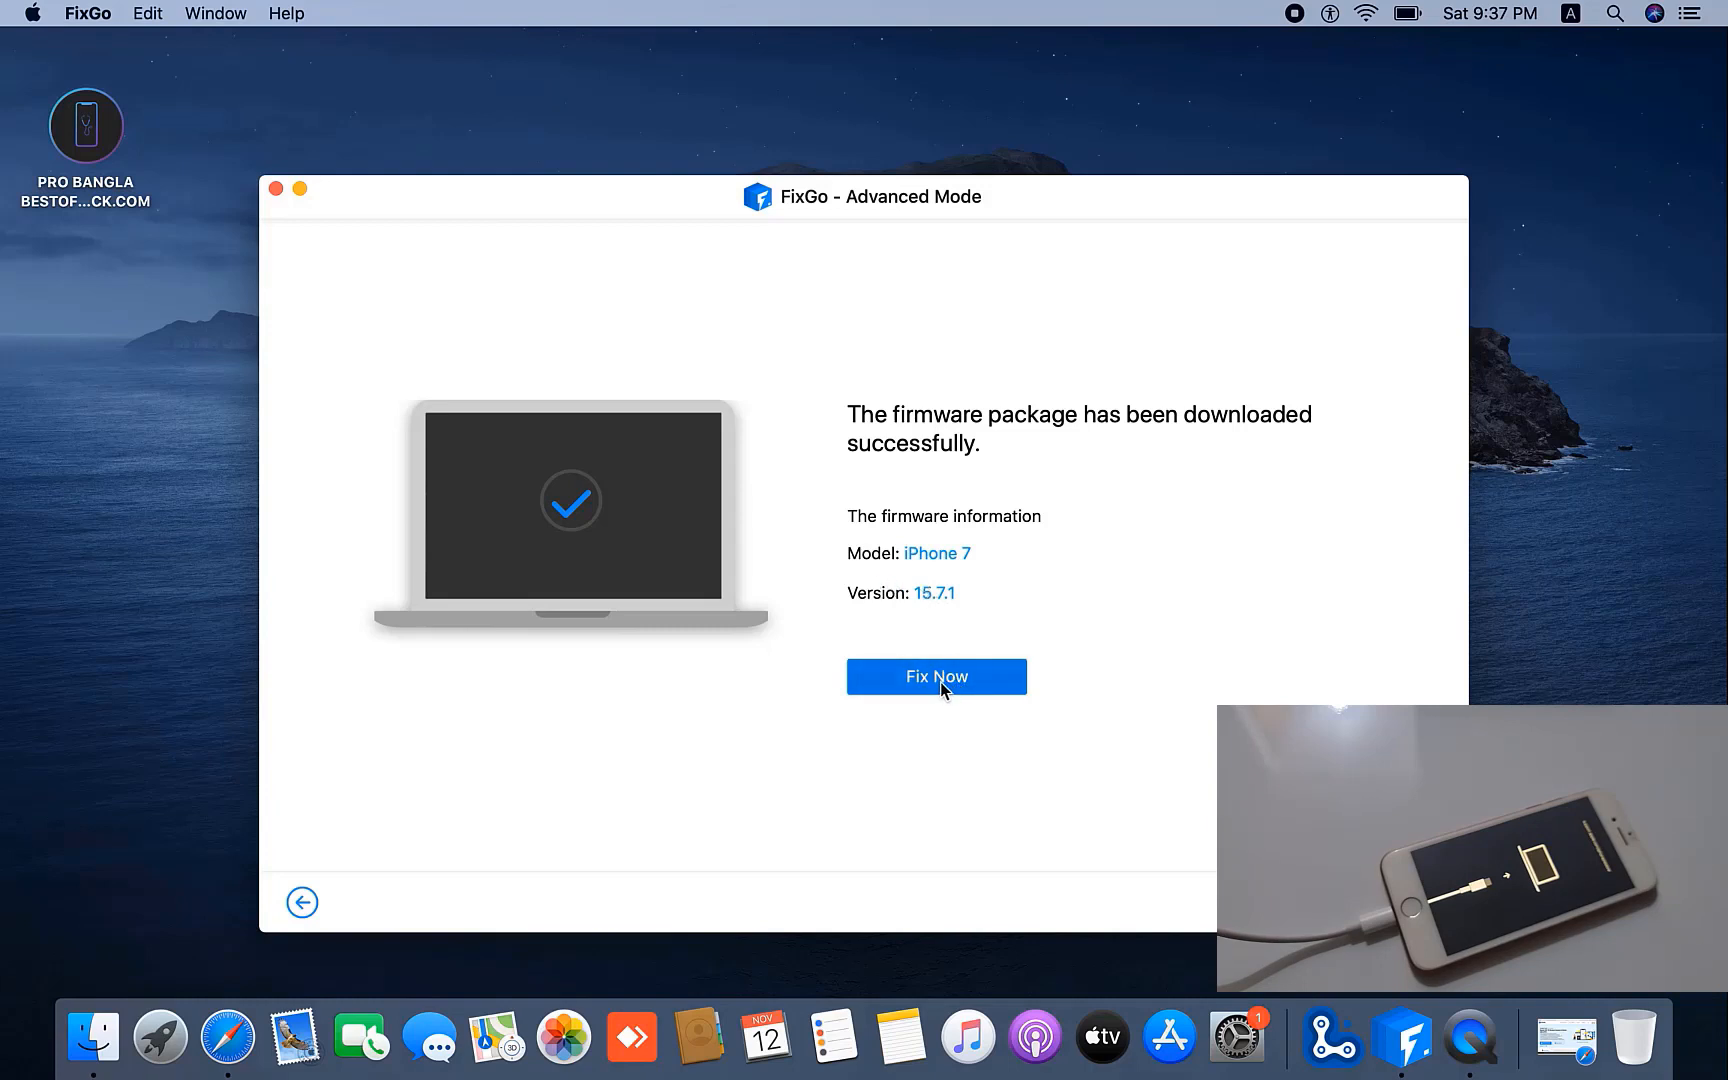
Proceed with Fix Now and authorize installing the required Apple software update with the admin password.
{"action": "left_click", "coordinate": [936, 676]}
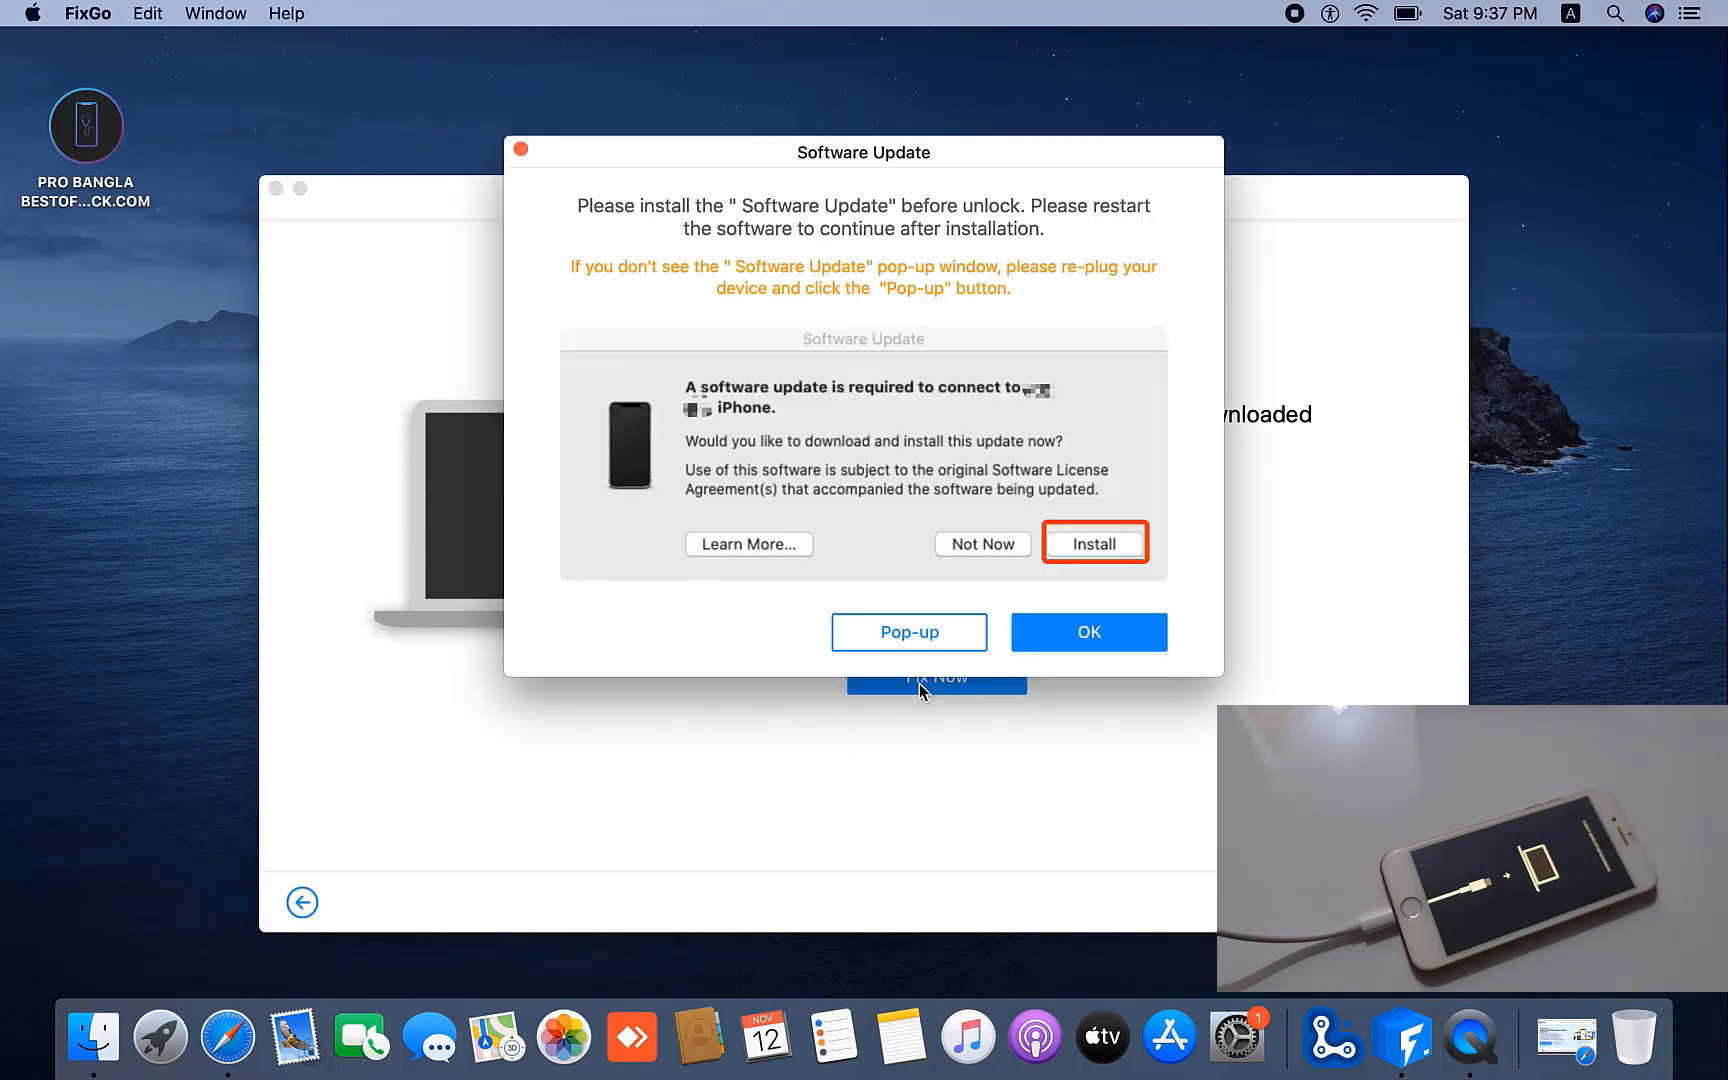
{"action": "left_click", "coordinate": [1094, 544]}
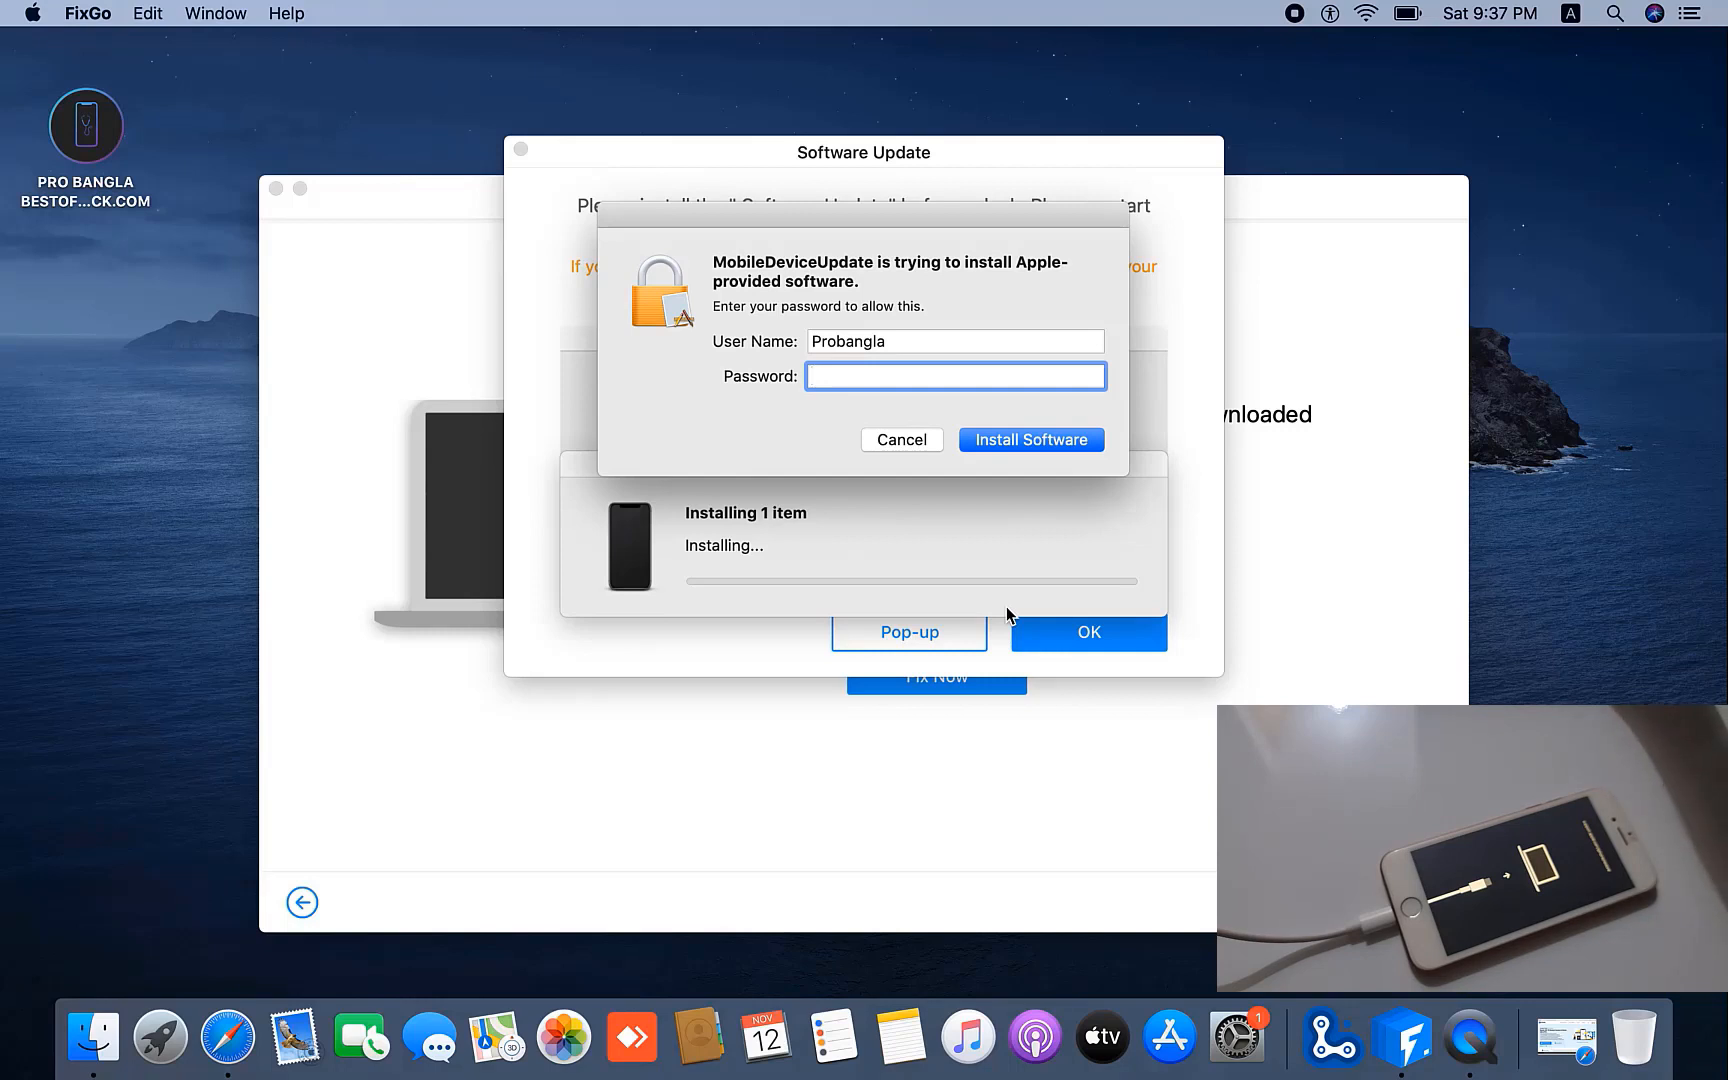
{"action": "type", "text": "•"}
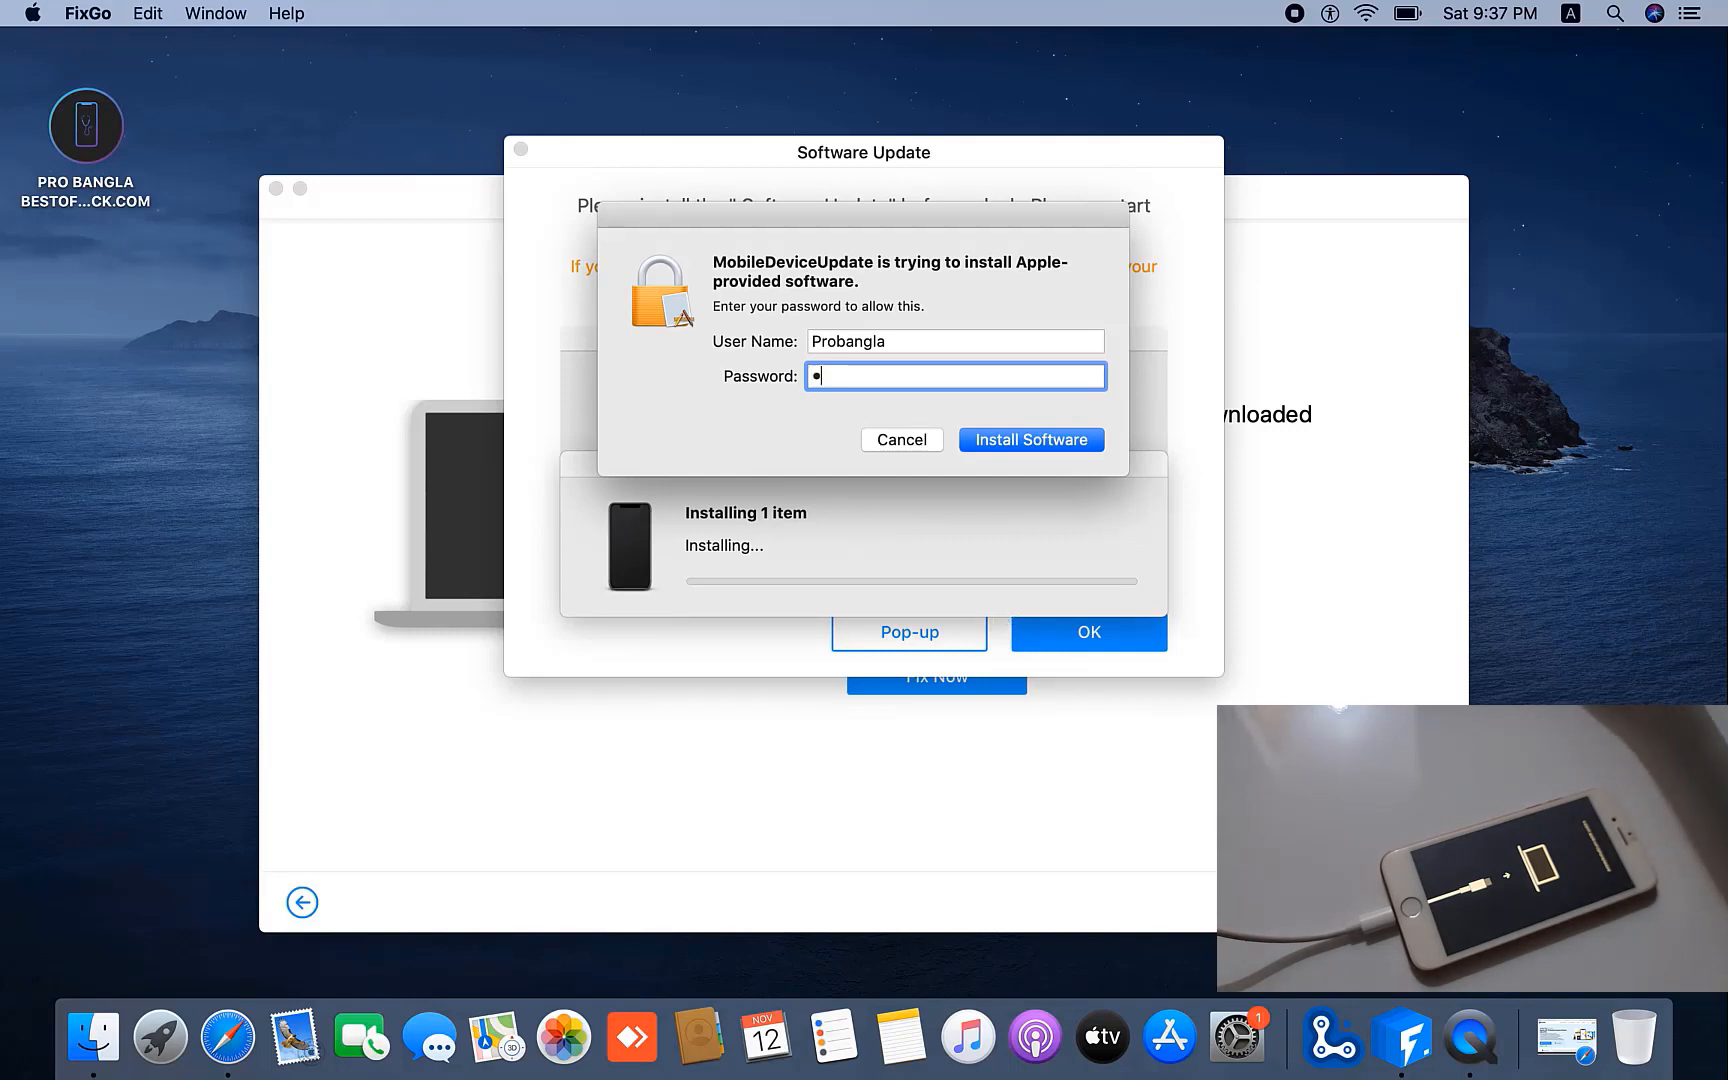
{"action": "type", "text": "•••••"}
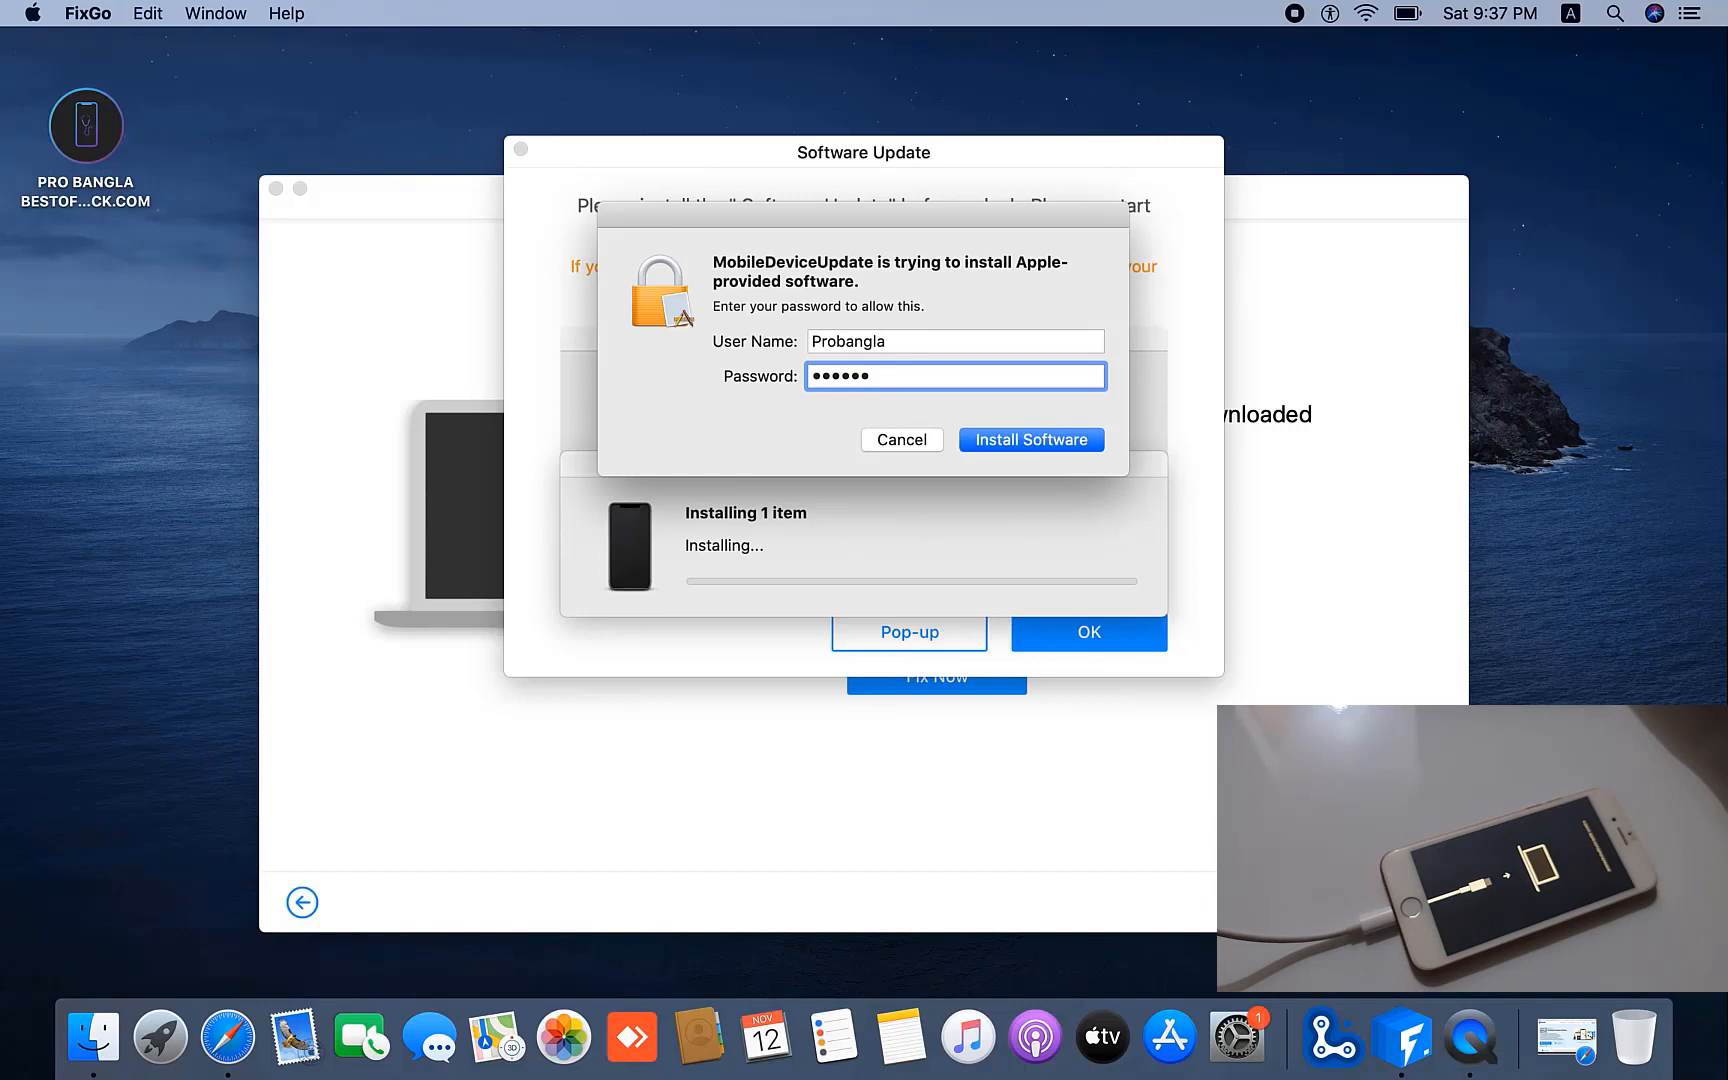
{"action": "mouse_move", "coordinate": [1006, 504]}
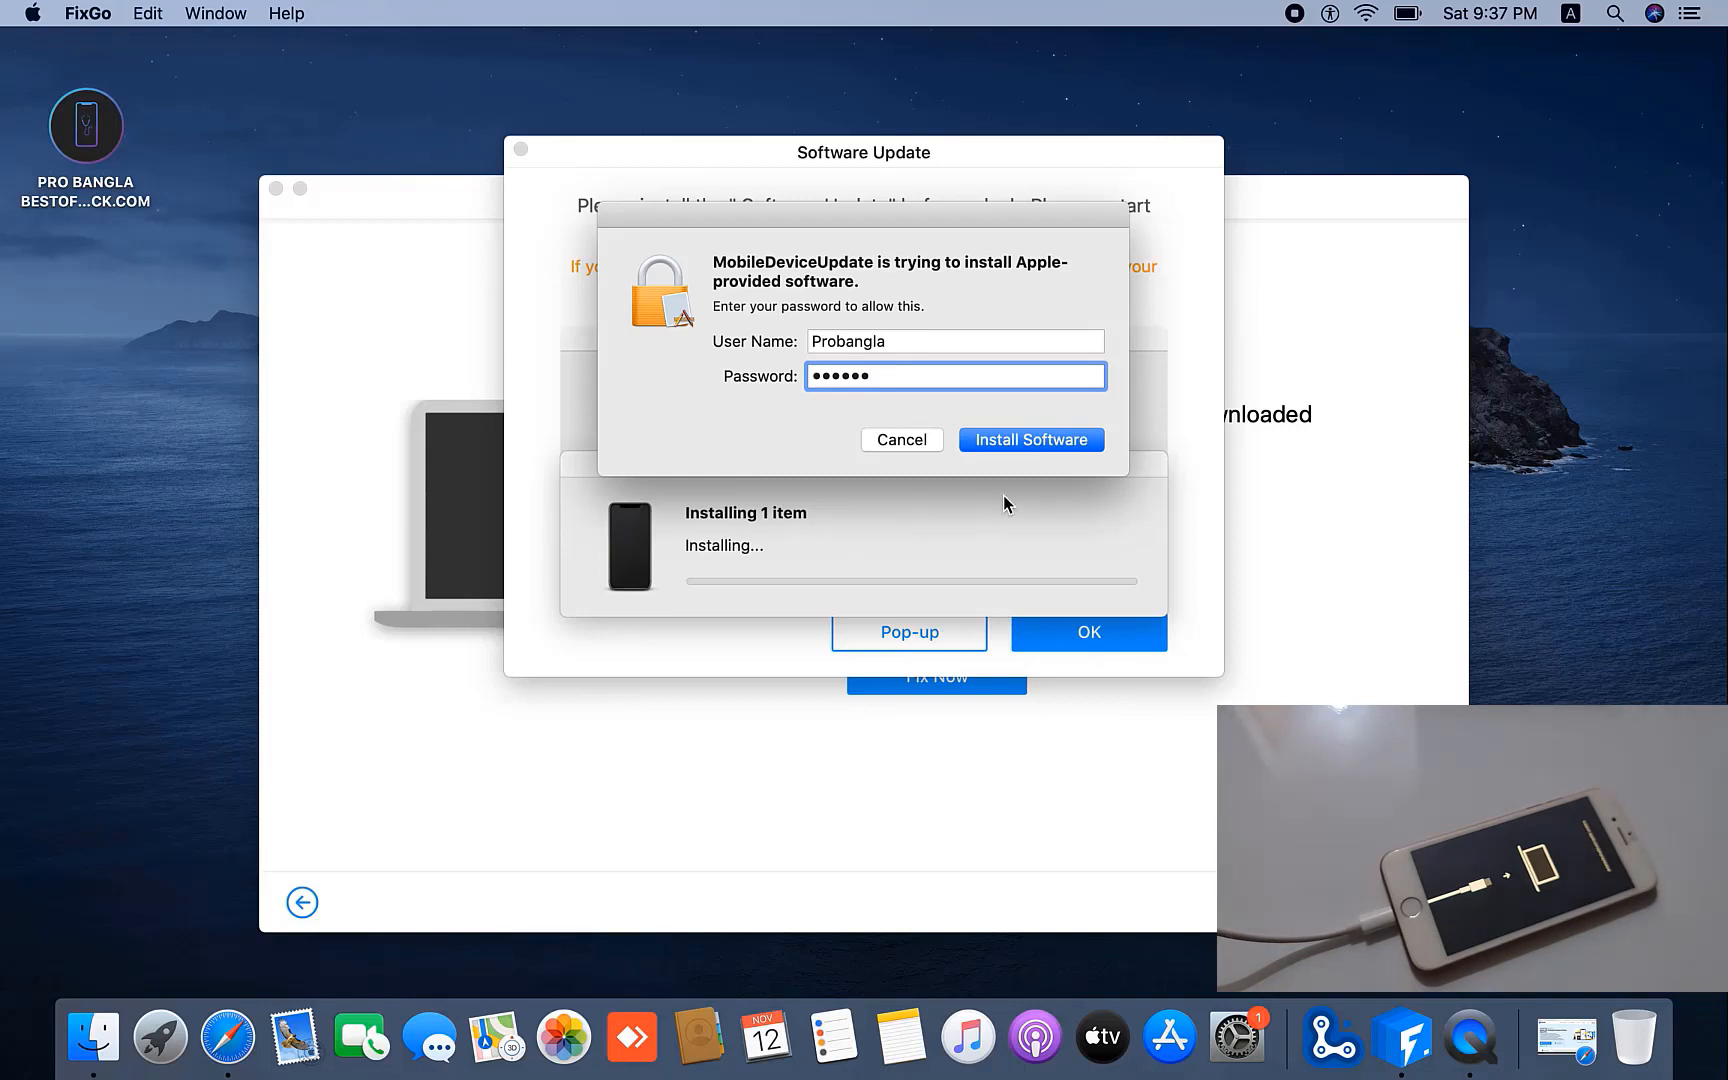
{"action": "left_click", "coordinate": [1032, 440]}
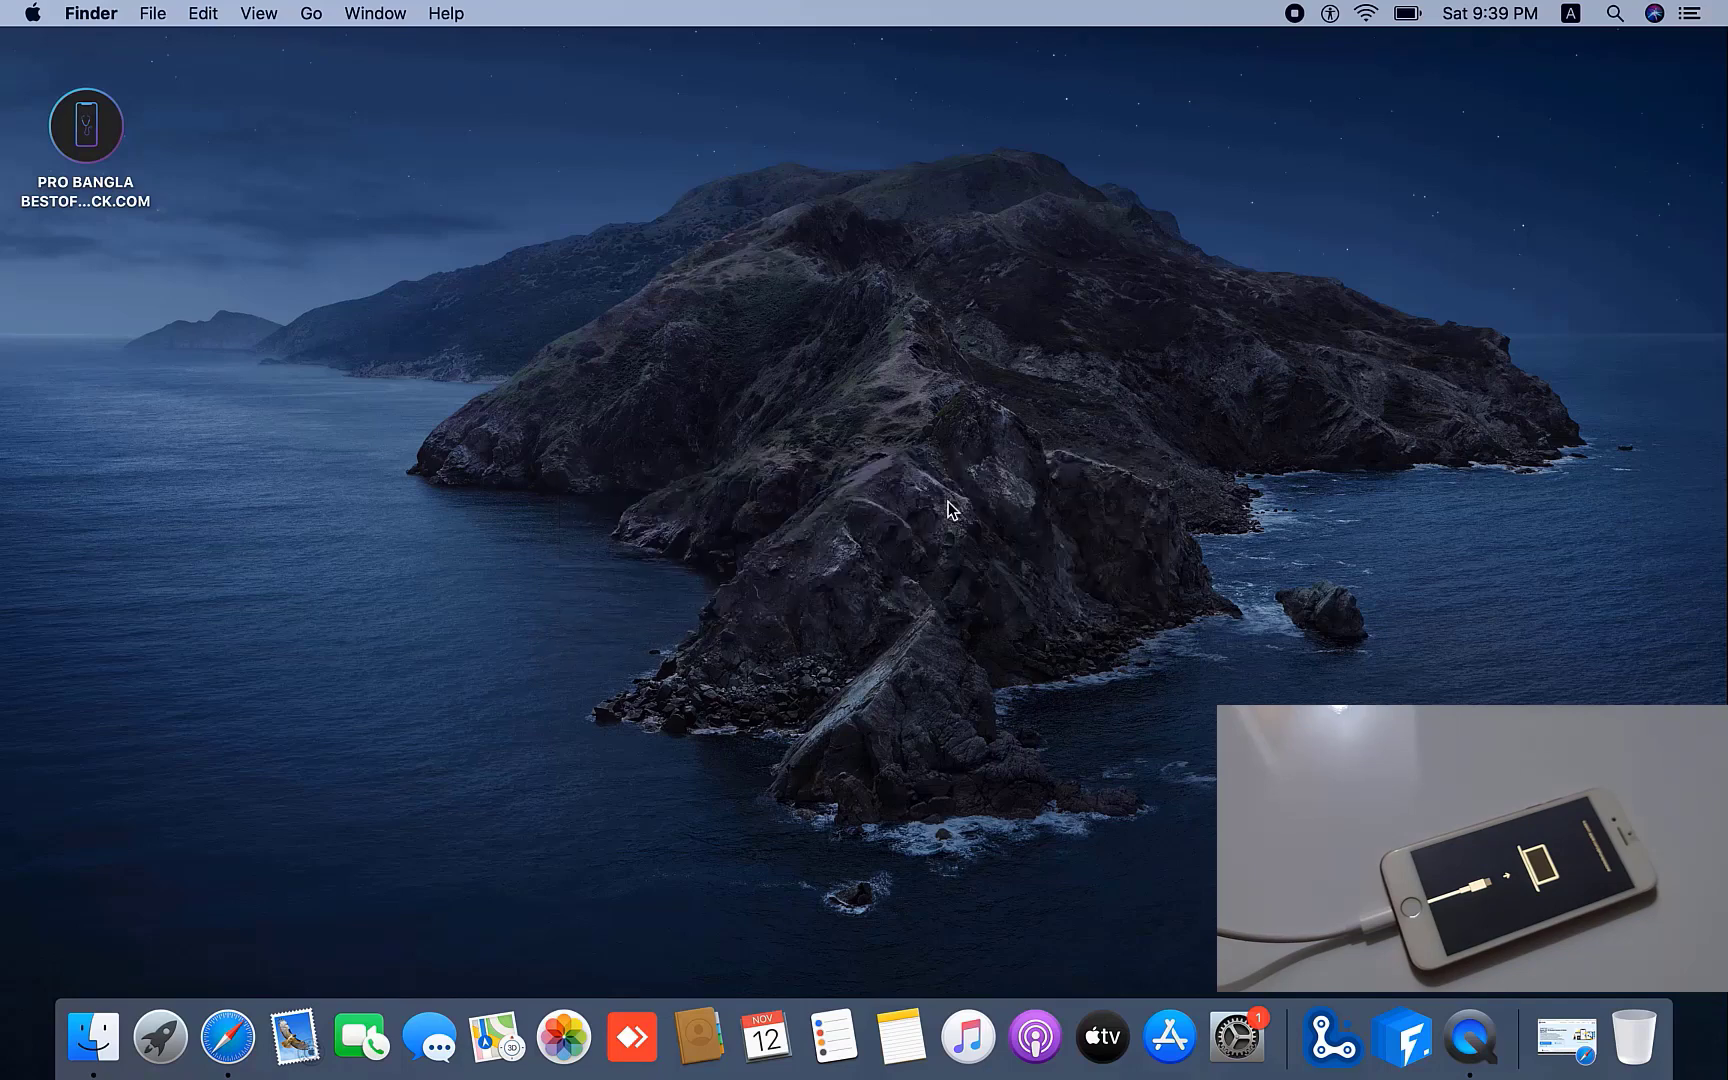
{"action": "mouse_move", "coordinate": [1256, 626]}
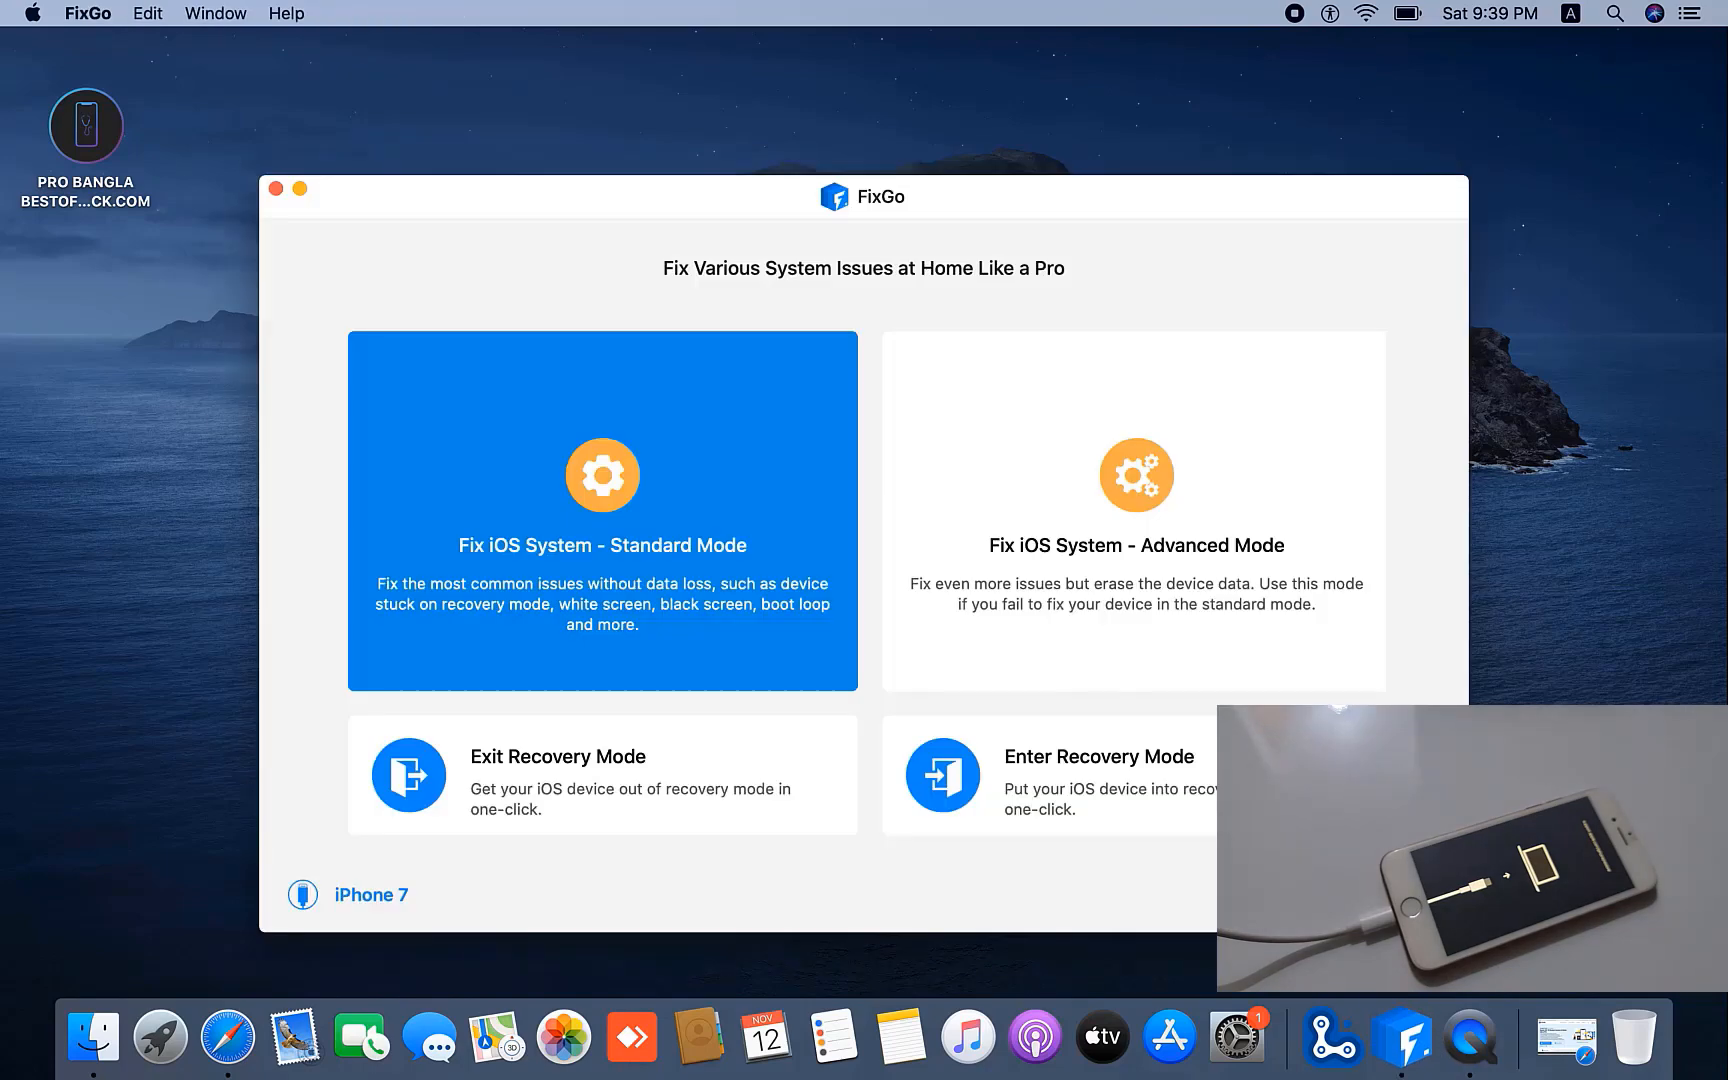
{"action": "mouse_move", "coordinate": [1112, 600]}
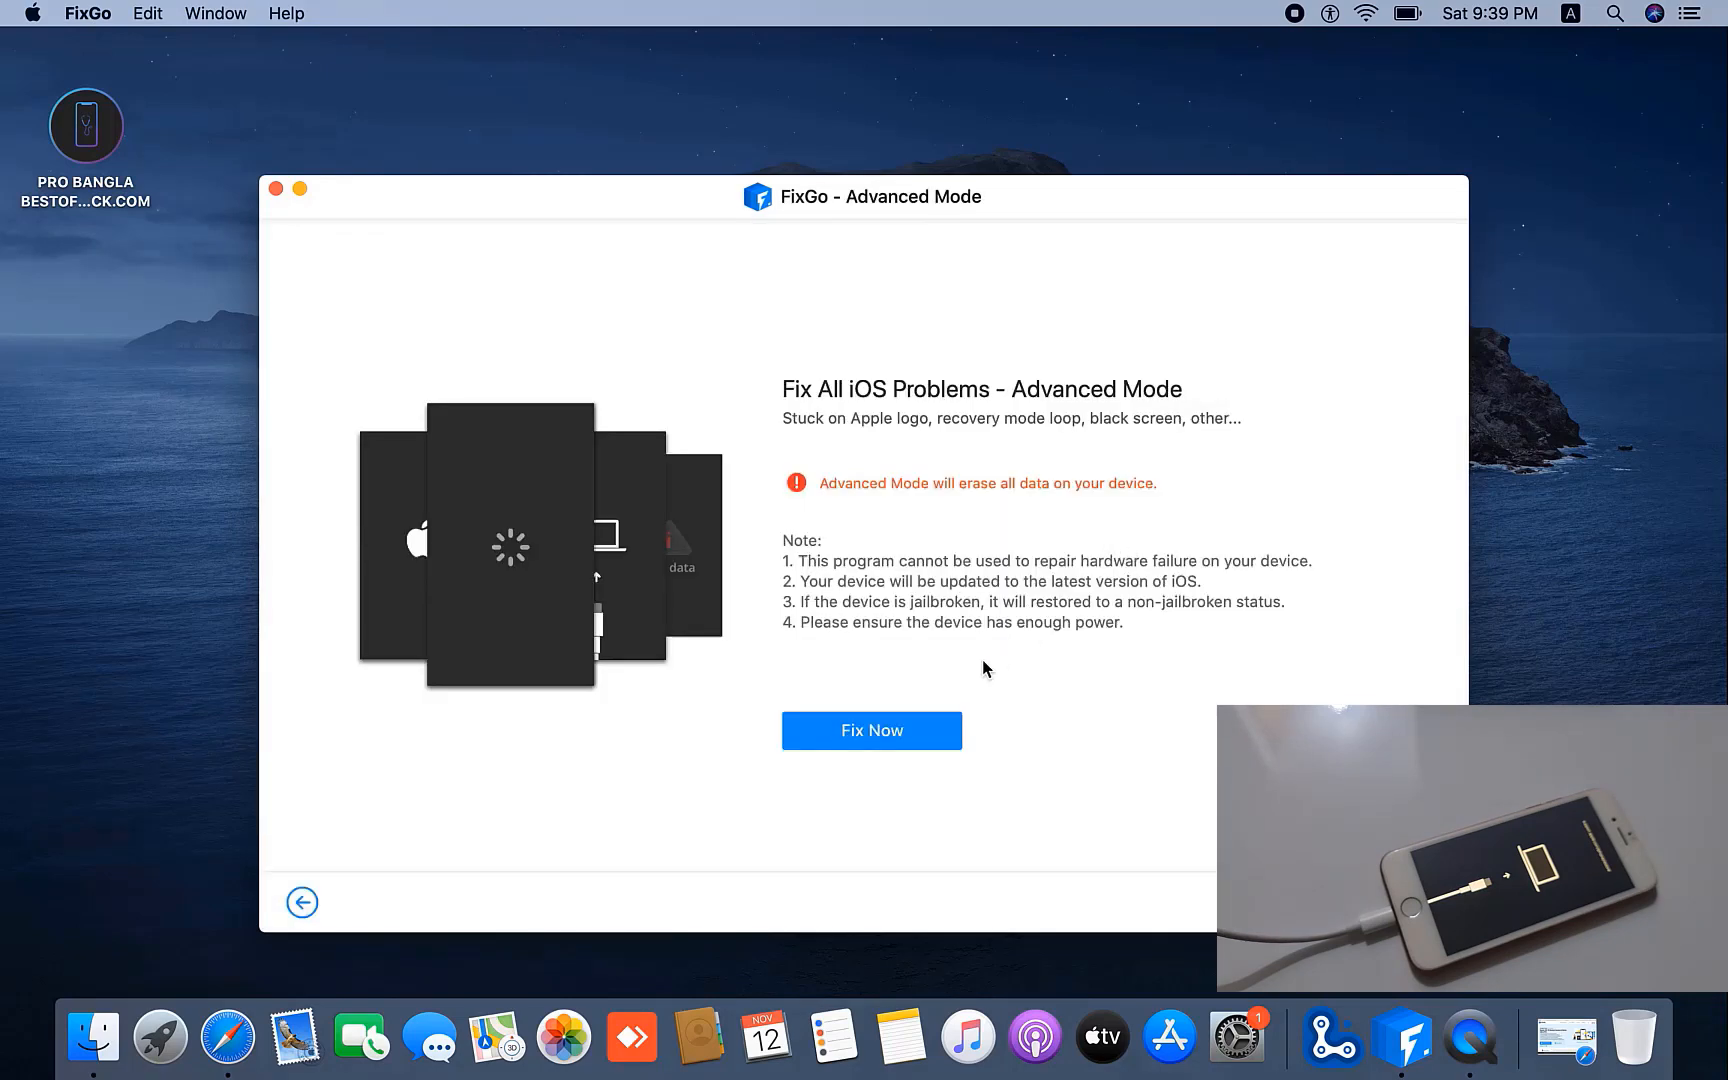
Relaunch the Advanced Mode repair, confirm the firmware and begin repairing the iPhone 7.
{"action": "left_click", "coordinate": [872, 730]}
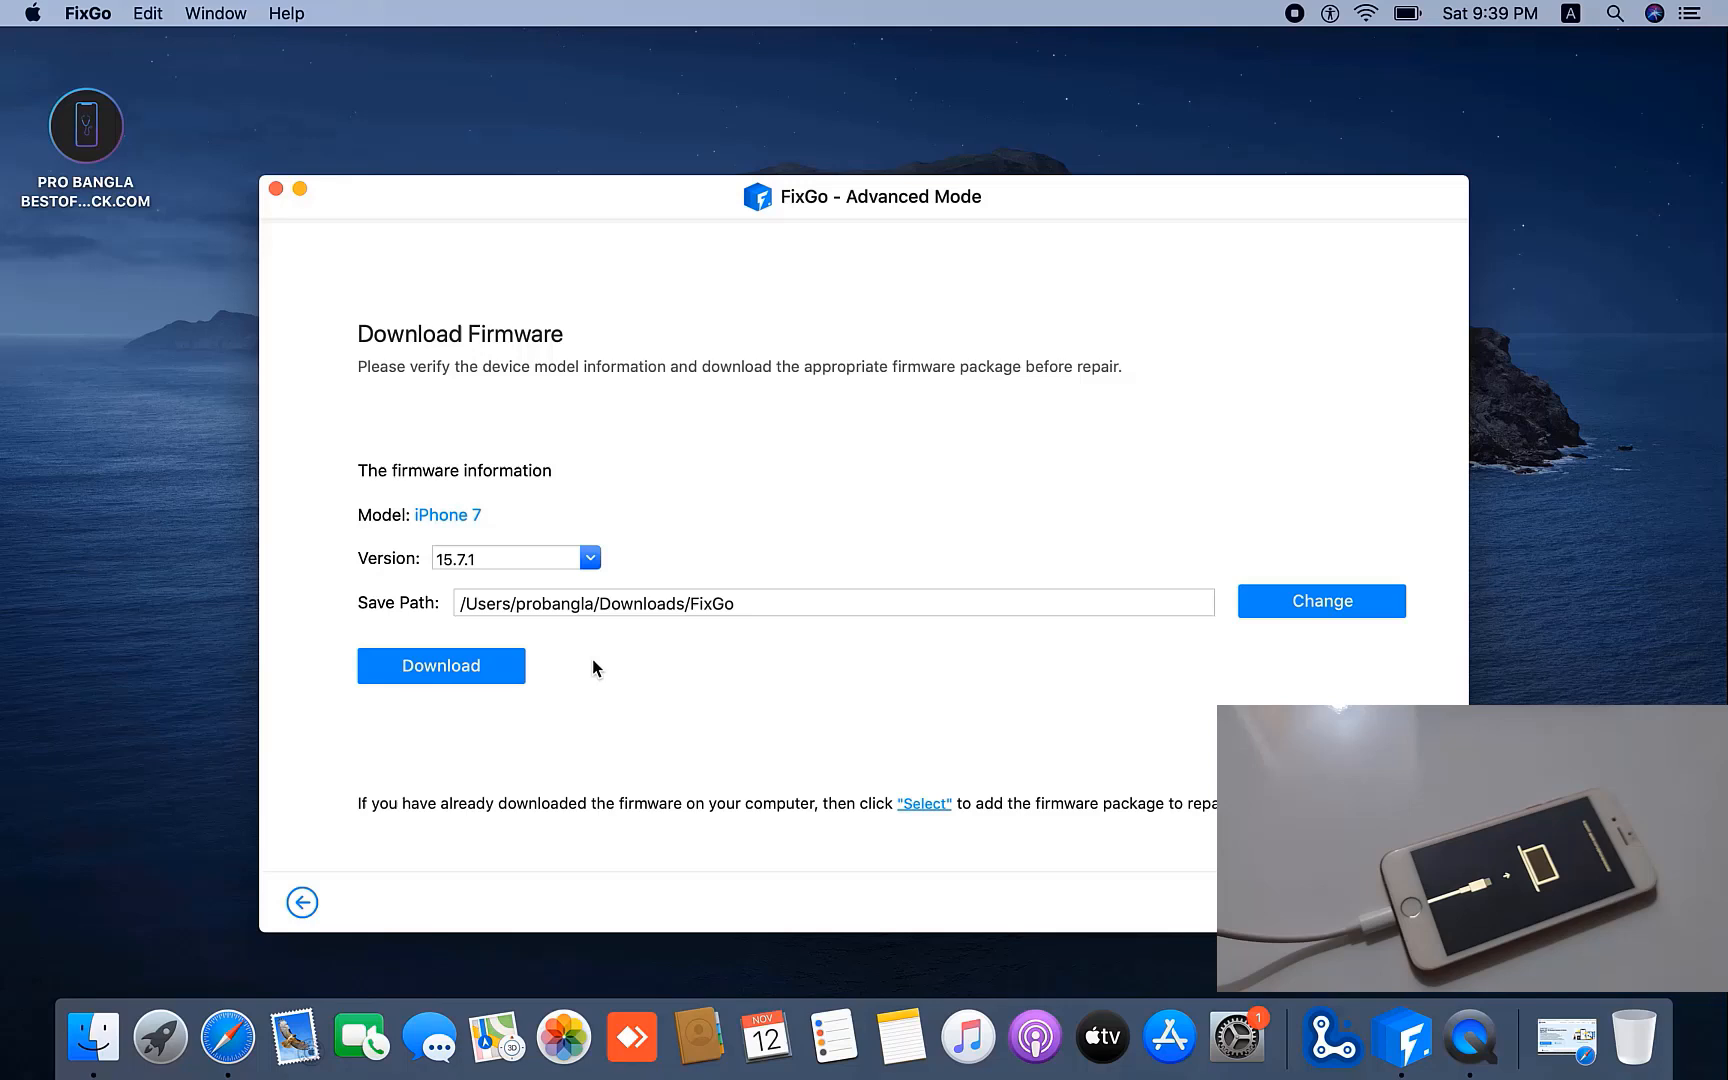
{"action": "mouse_move", "coordinate": [474, 684]}
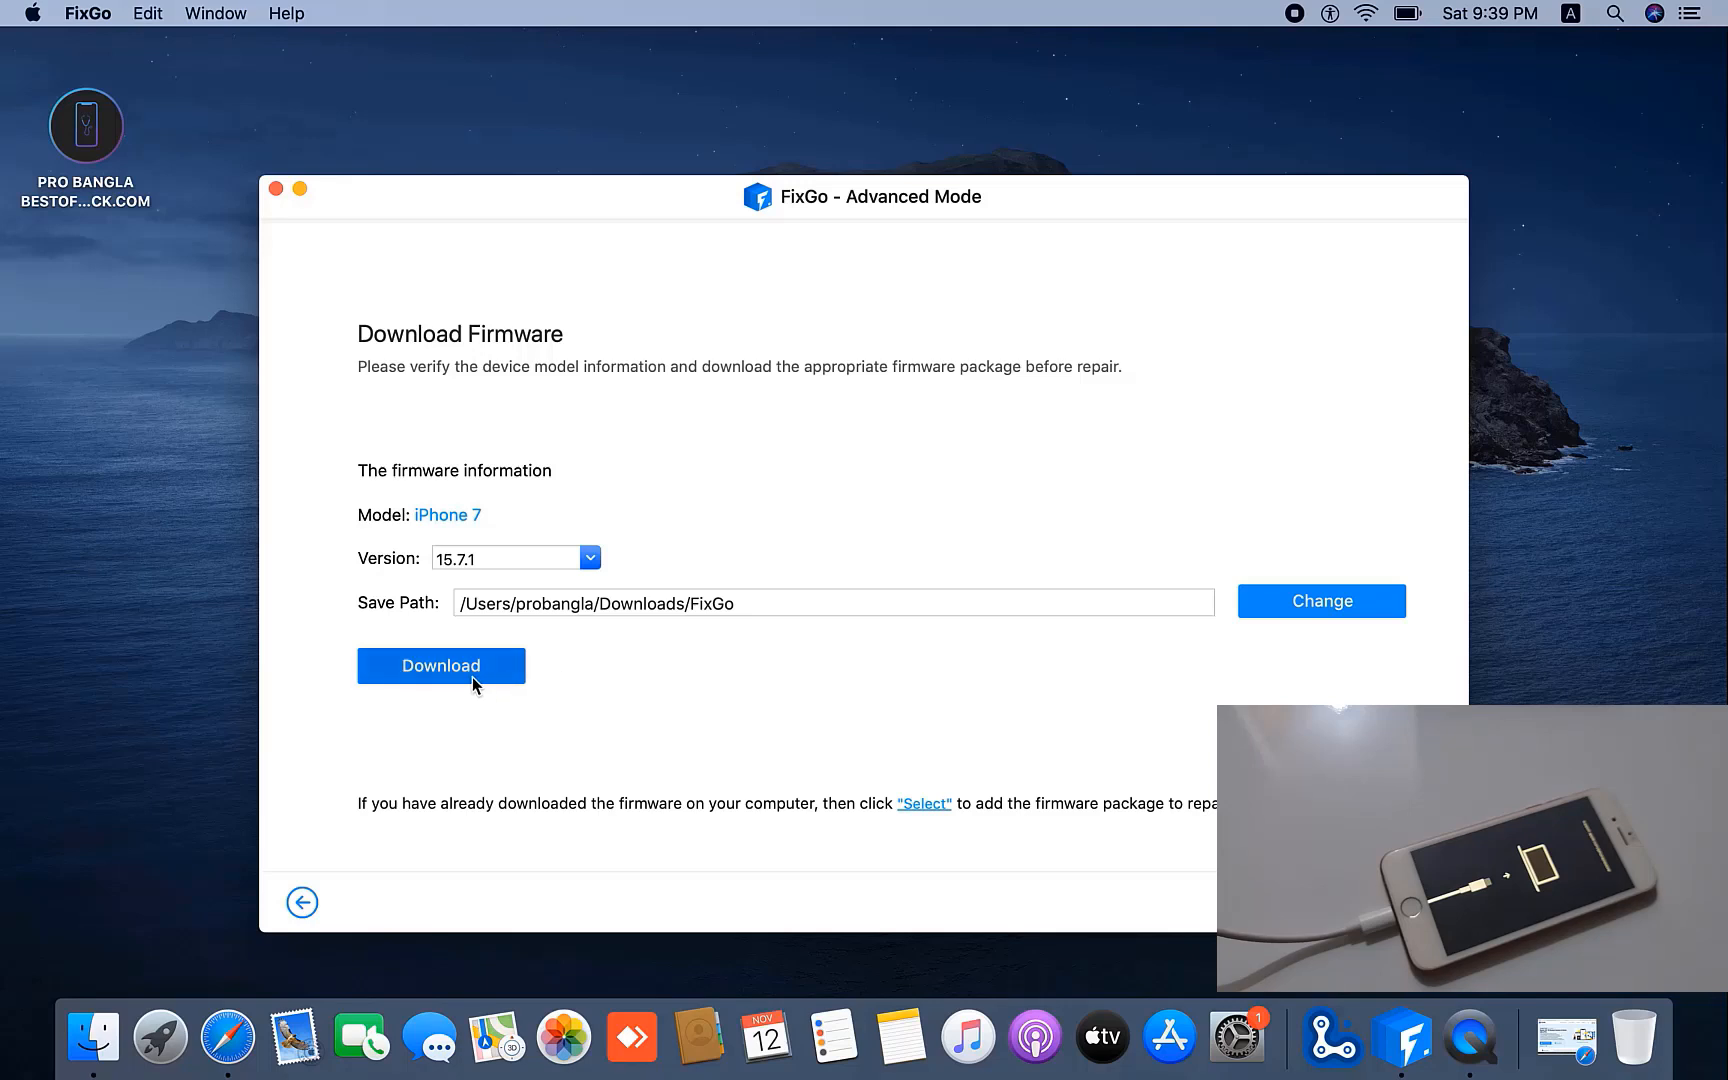
{"action": "left_click", "coordinate": [440, 666]}
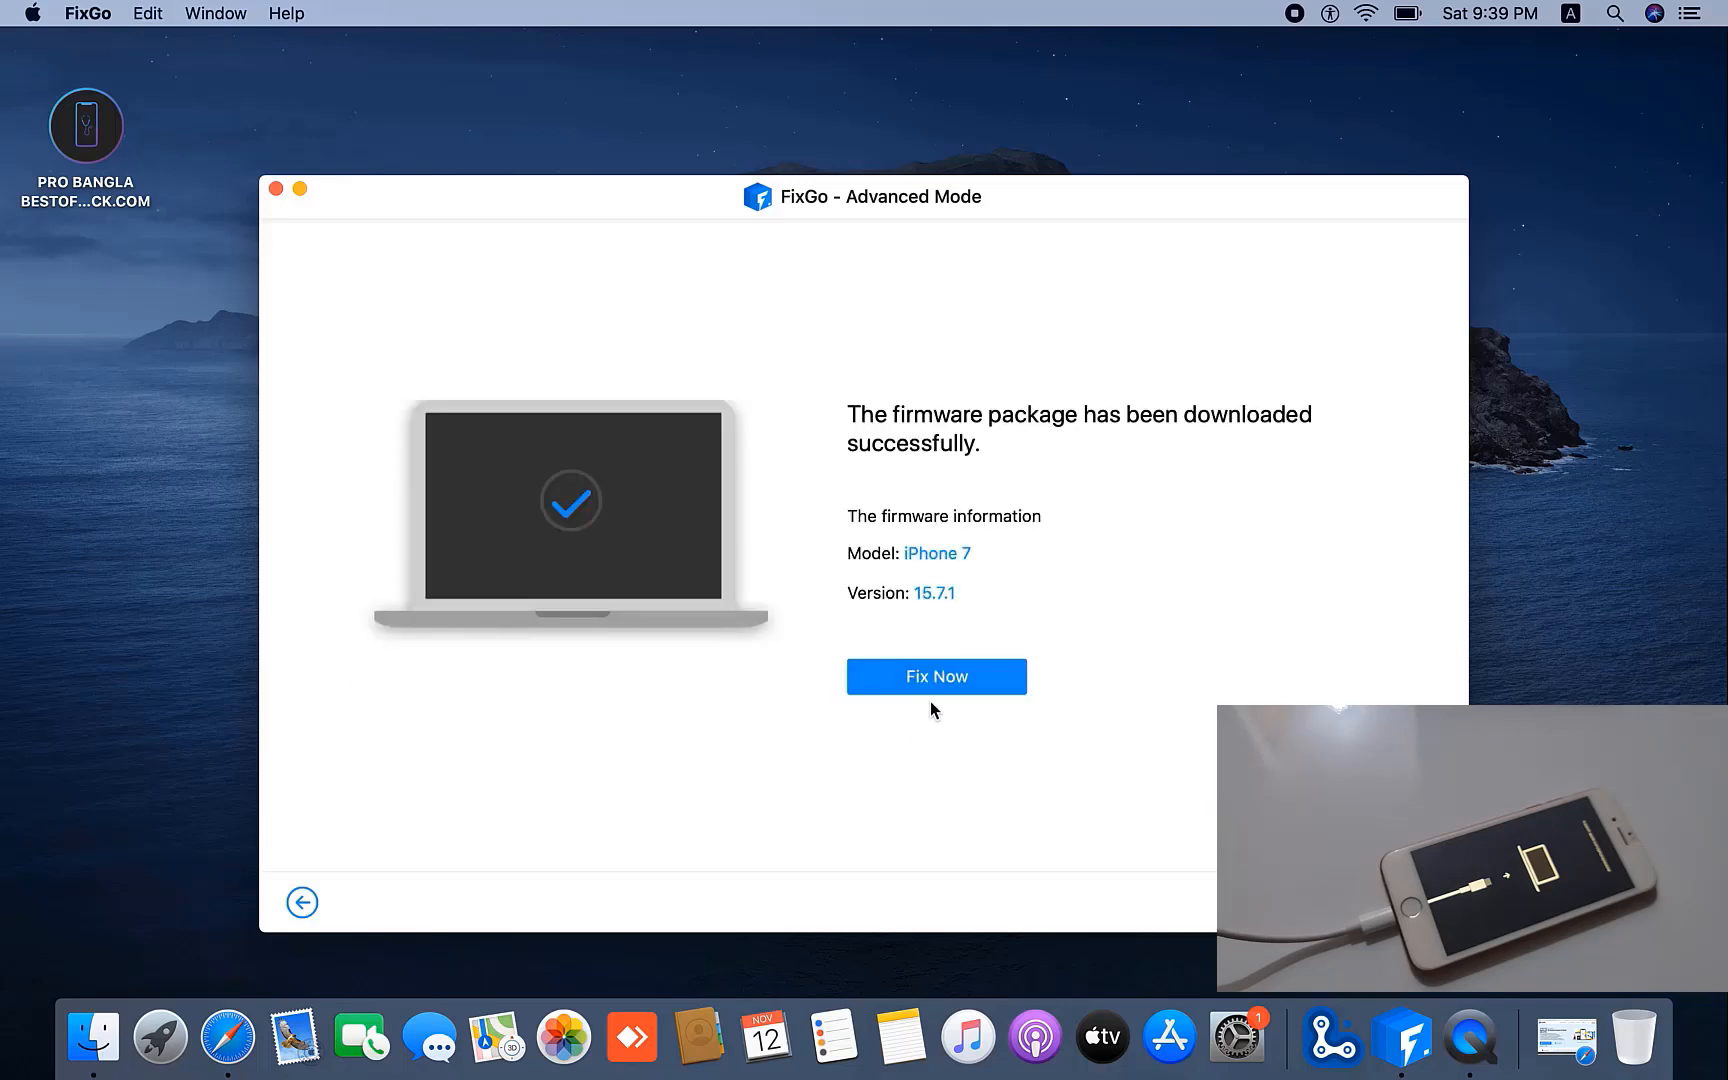
{"action": "left_click", "coordinate": [936, 676]}
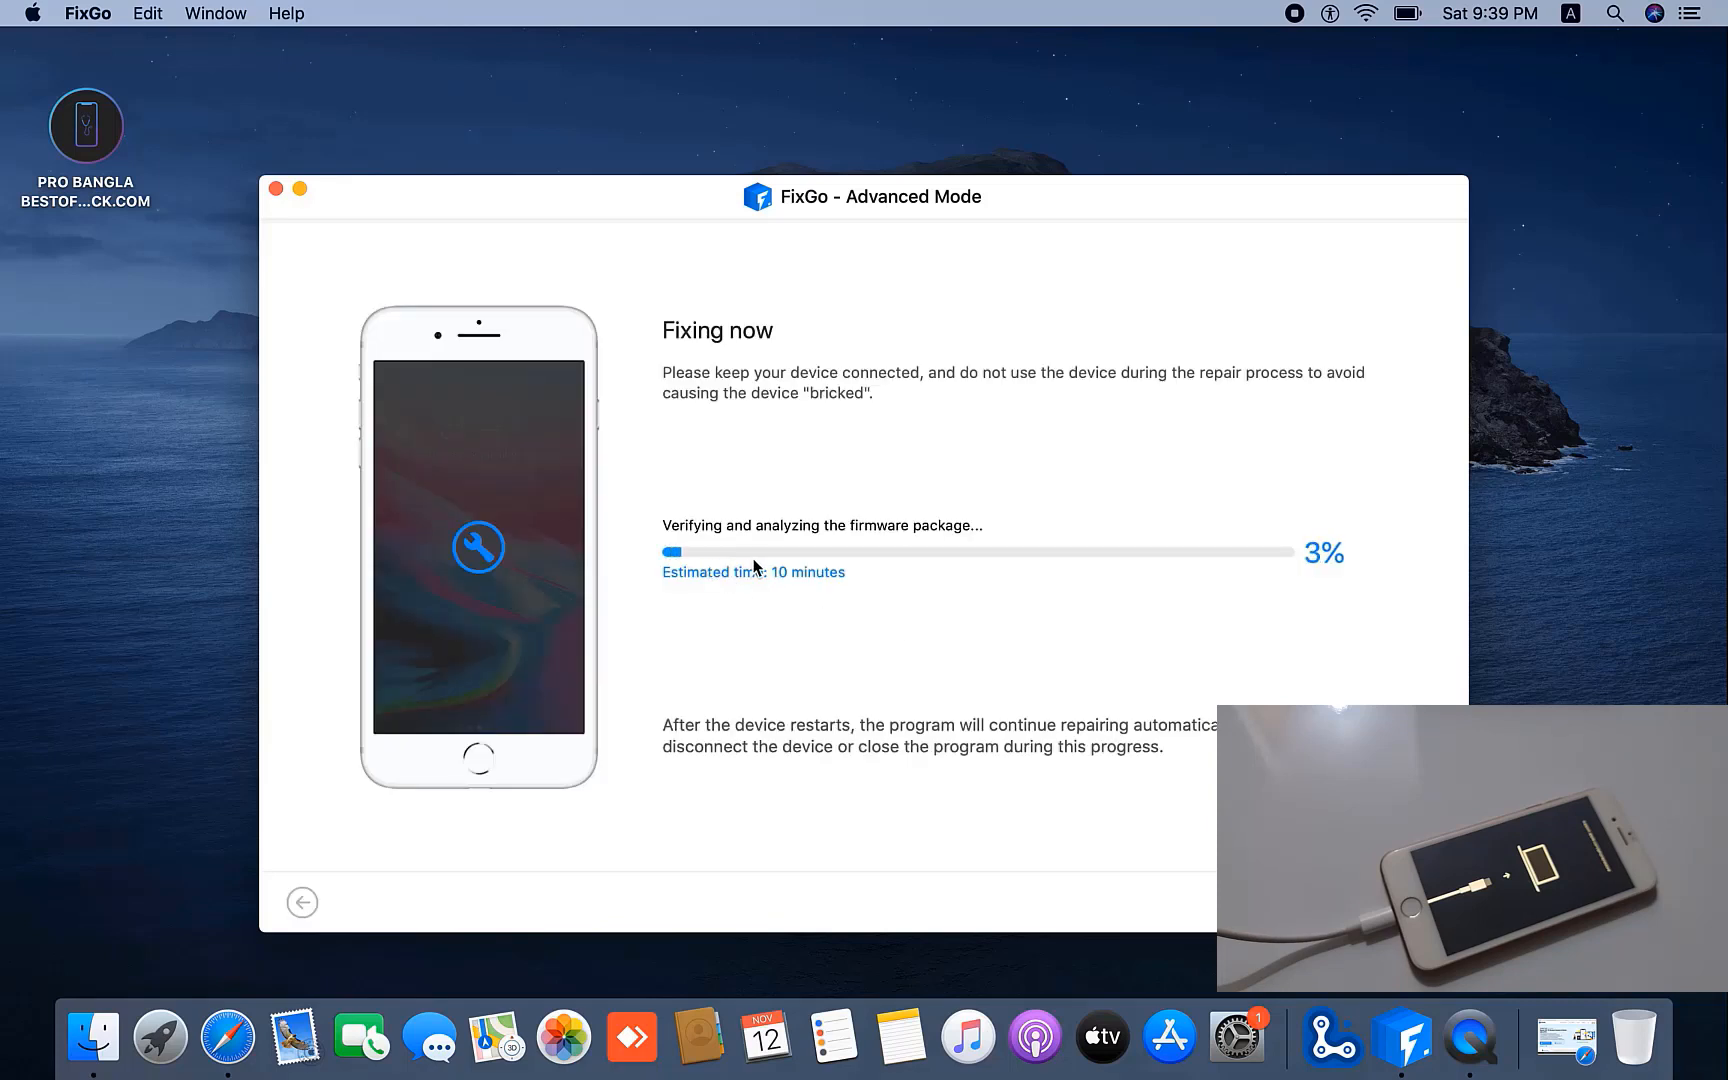
{"action": "mouse_move", "coordinate": [1016, 638]}
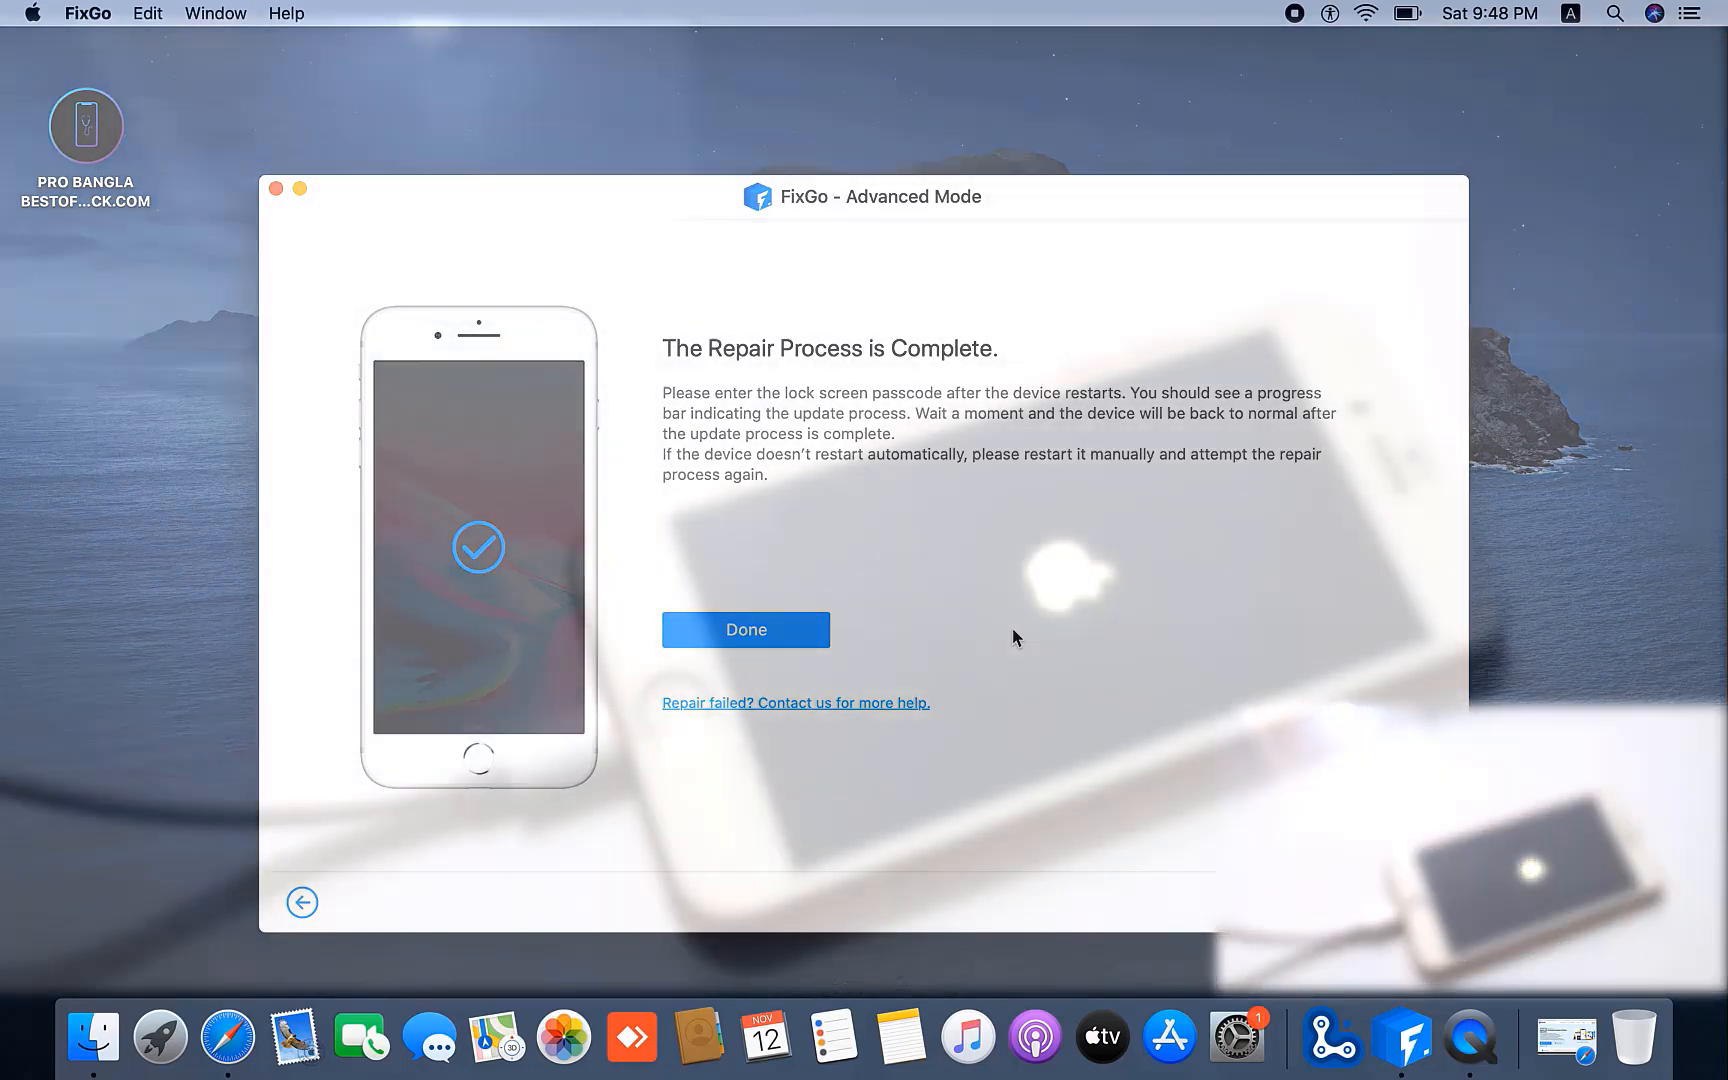
Acknowledge the completed iPhone 7 repair with Done.
{"action": "left_click", "coordinate": [746, 630]}
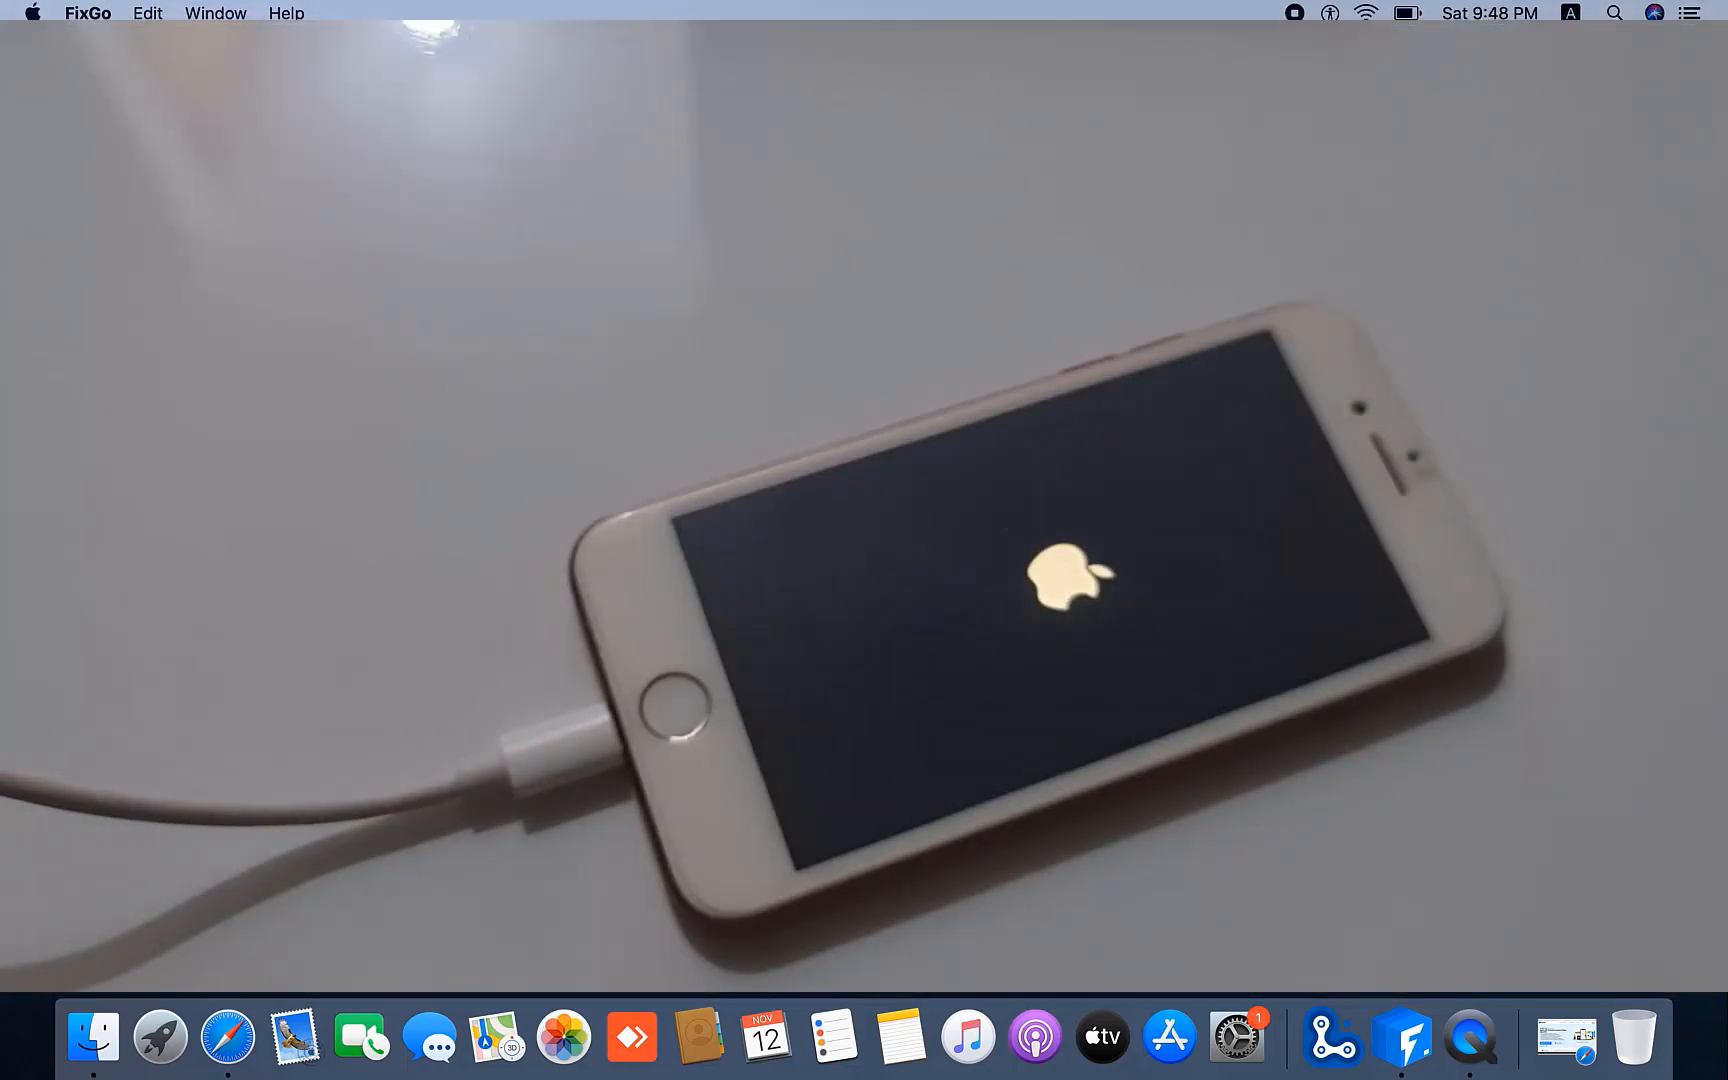